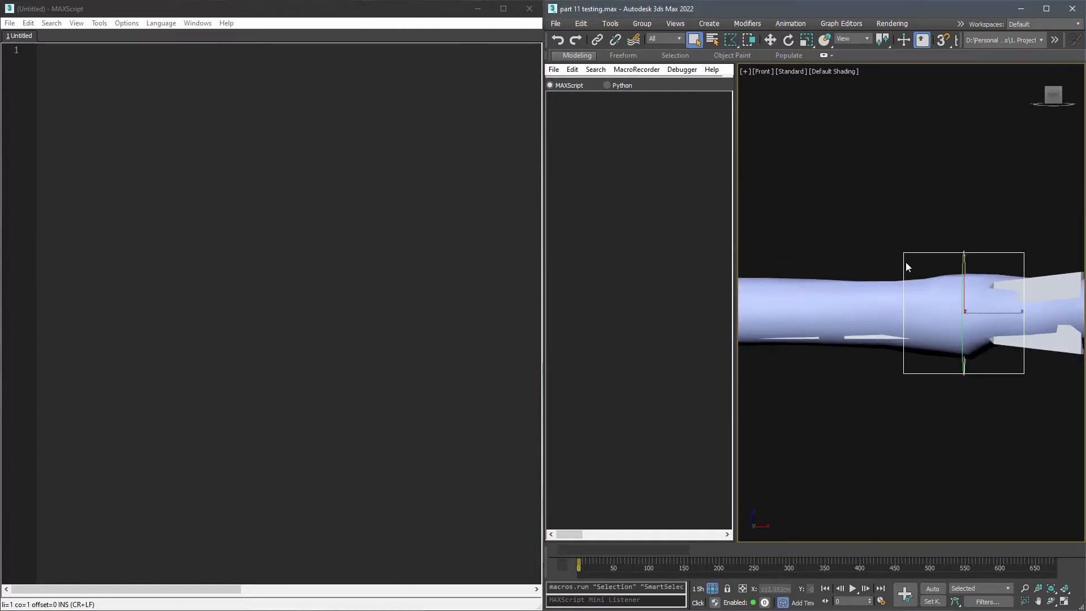
# - Write a line setting L_Shoulder-FK_ctrl's controller rotation equal to R_Shoulder-FK_ctrl's rotation
pyautogui.write('$.controller')
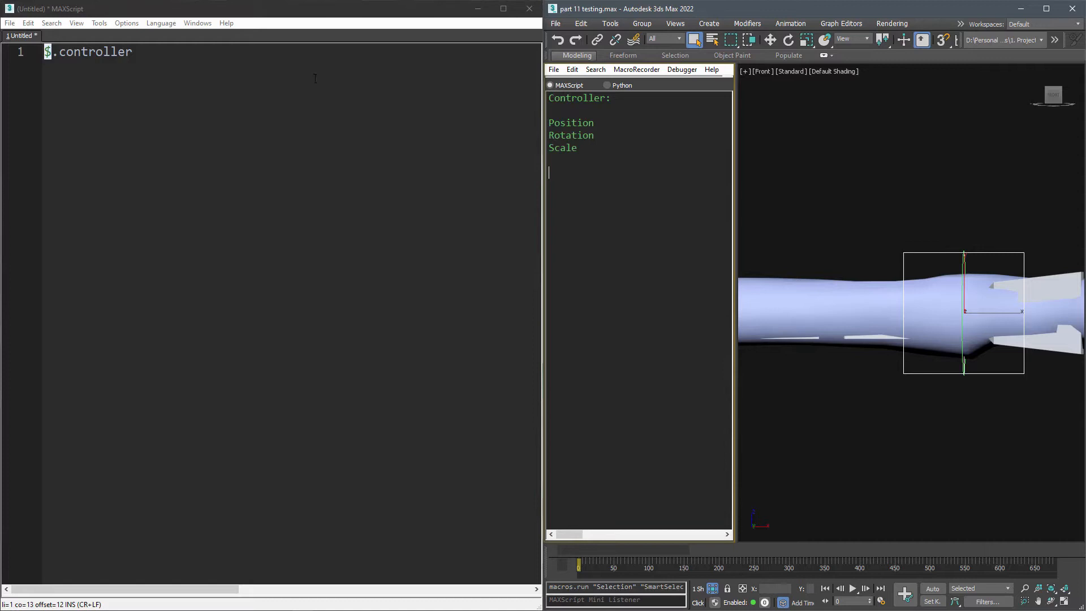
pyautogui.write('.rotation =')
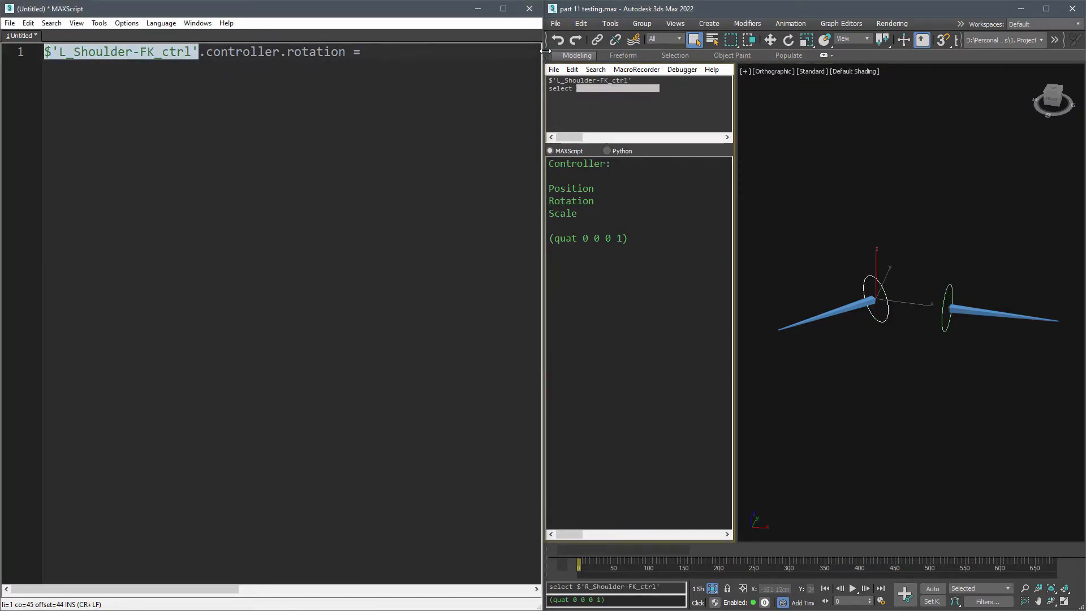
pyautogui.write("$'R_Shoulder-FK_ctrl'.controller.rotation")
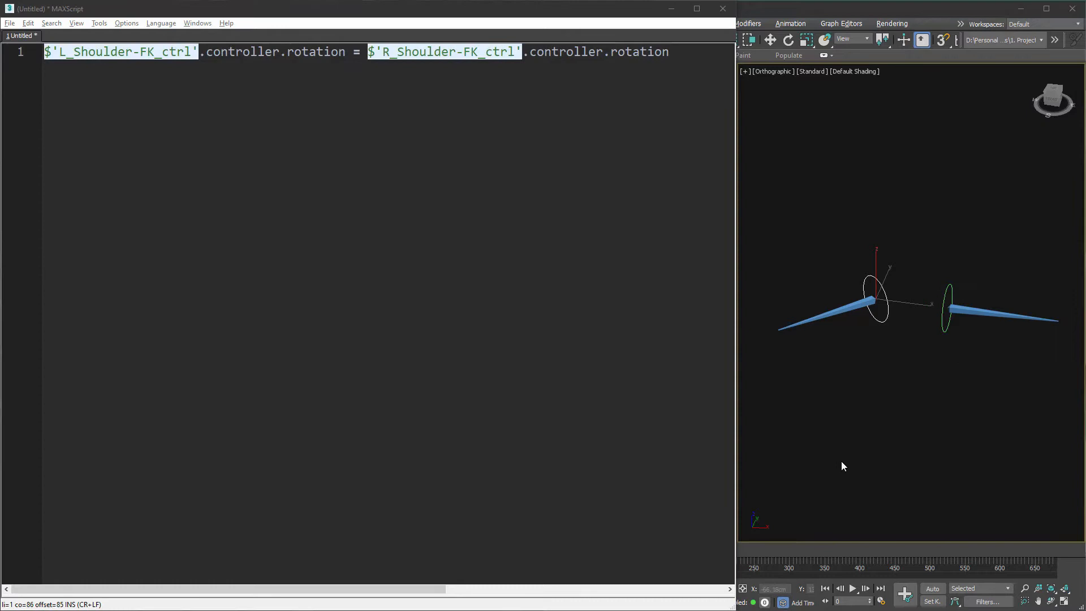
# - Swap the two shoulder rotations through tempRot, then start a blank script for a swap function
pyautogui.write('tempRot =')
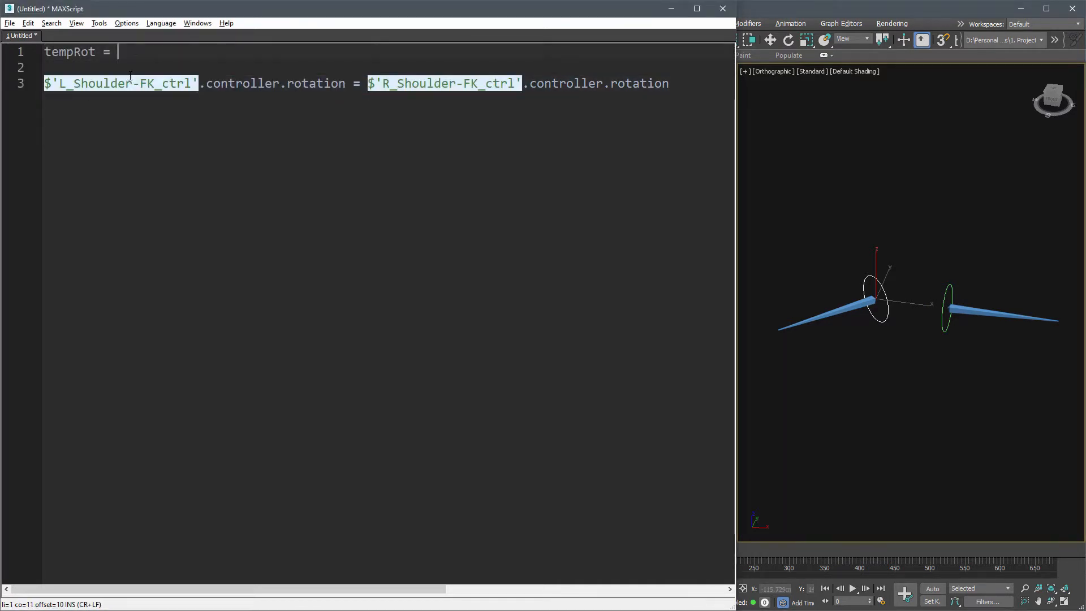
pyautogui.write("$'L_Shoulder-FK_ctrl'.controller.rotation")
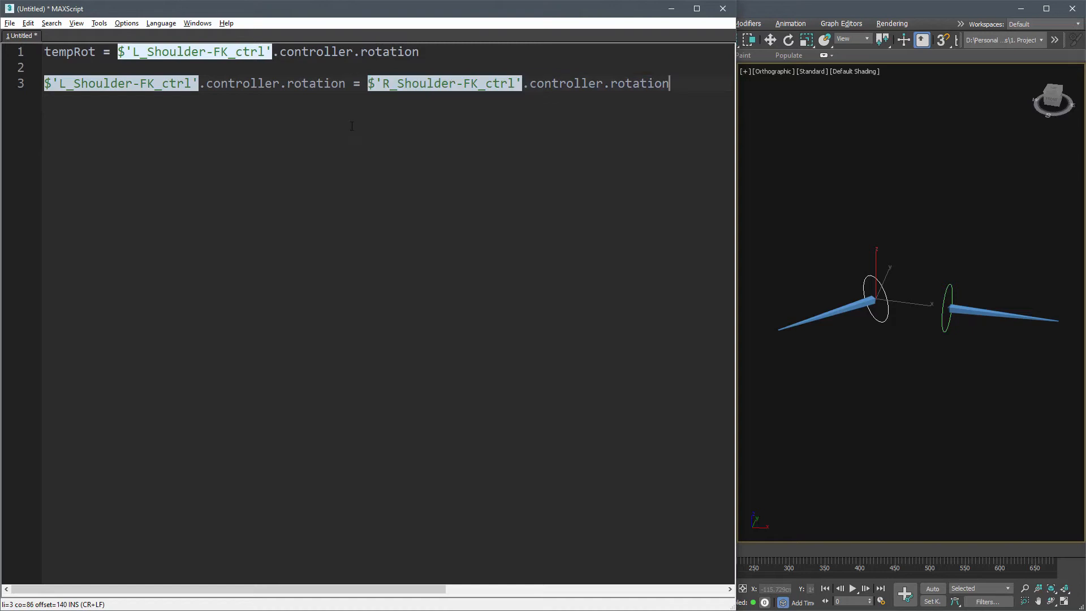
pyautogui.write("$'R_Shoulder-FK_ctrl'.controller.rotation = tempRot")
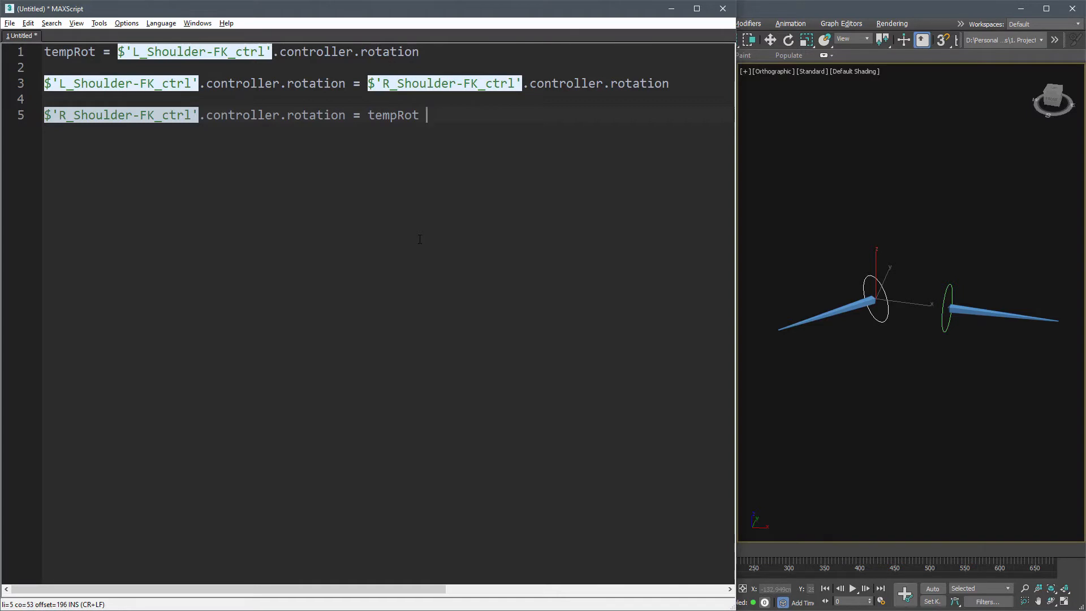
pyautogui.click(10, 23)
pyautogui.write('fn swap')
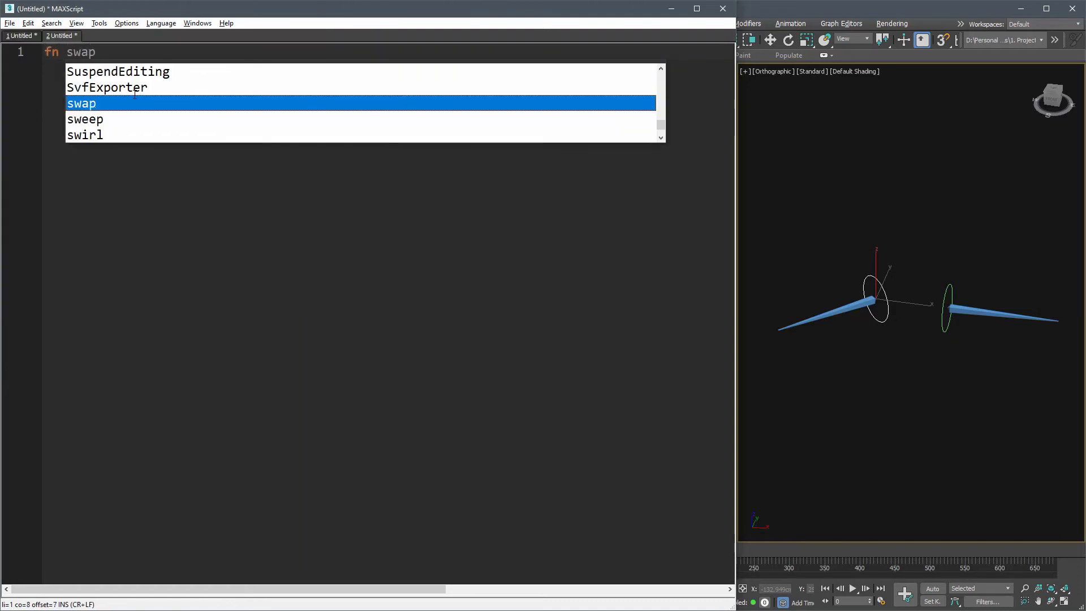
# - Define fn swapRotation inputNode storing tempRot from its controller rotation and its name prefix via substring
pyautogui.write('Rotation in')
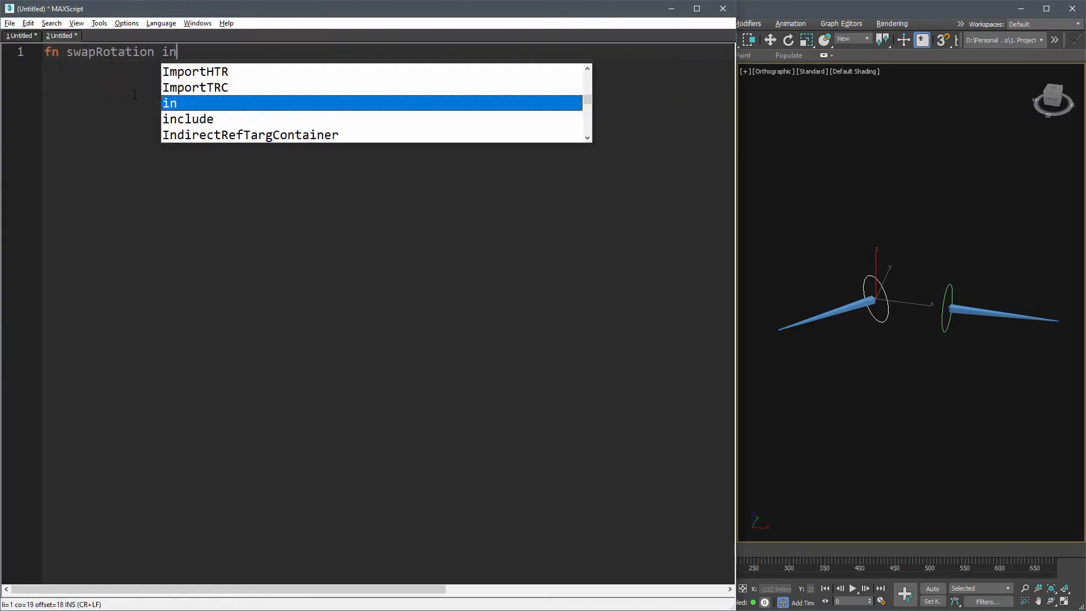
pyautogui.write('putNode = (')
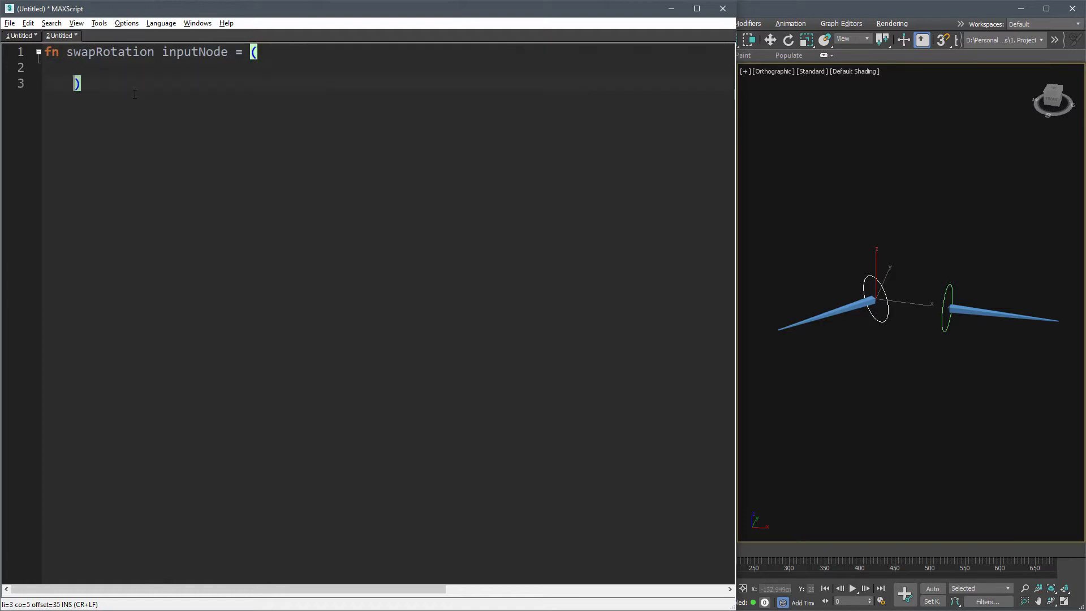
pyautogui.write('tempRot')
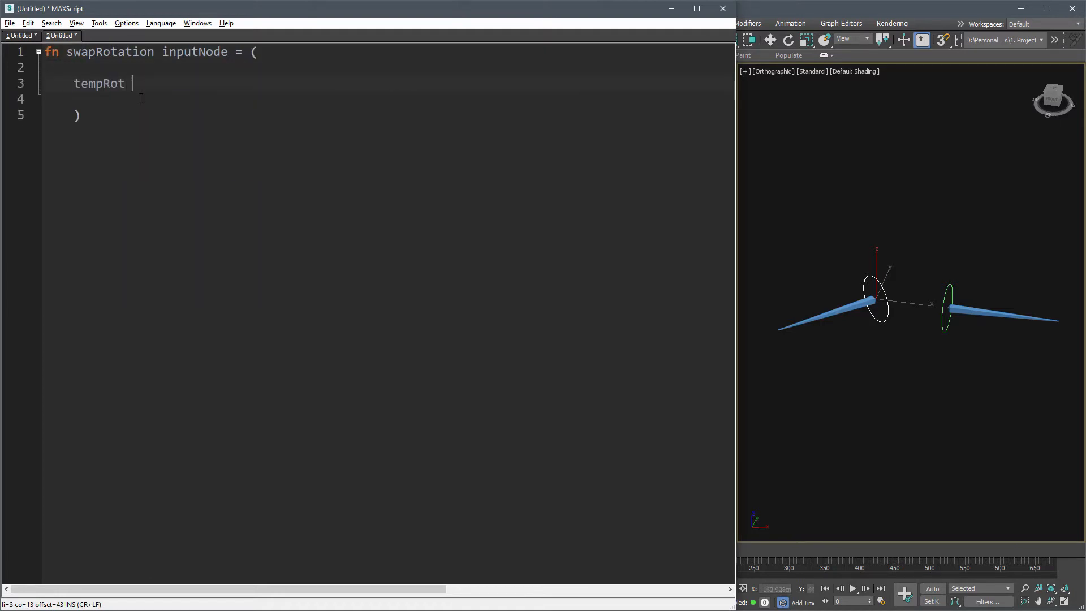
pyautogui.write('= inputNode.controller')
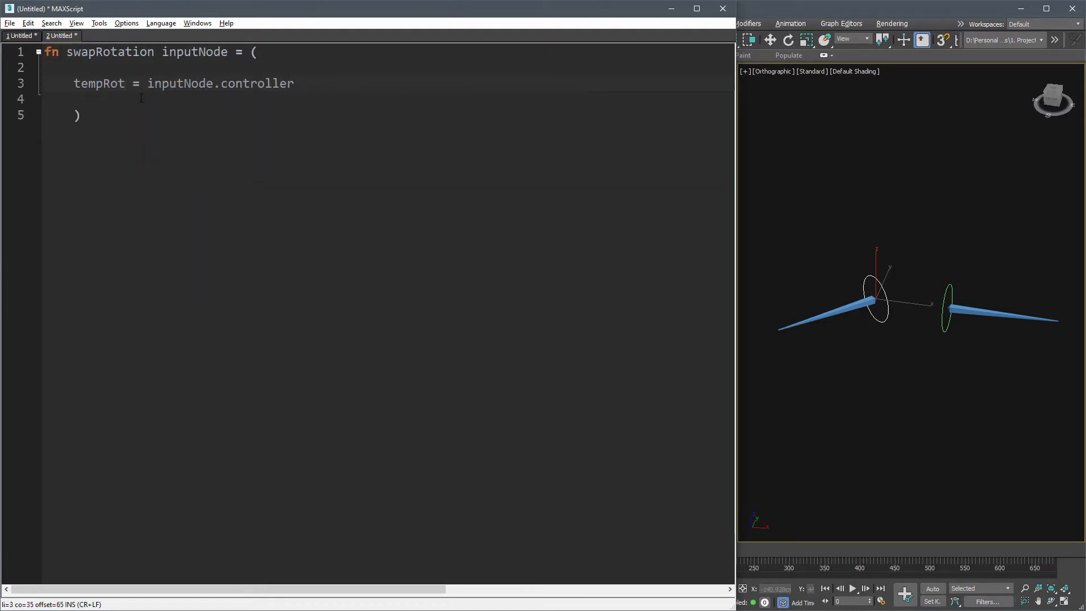
pyautogui.write('.rotation')
pyautogui.write('prefix')
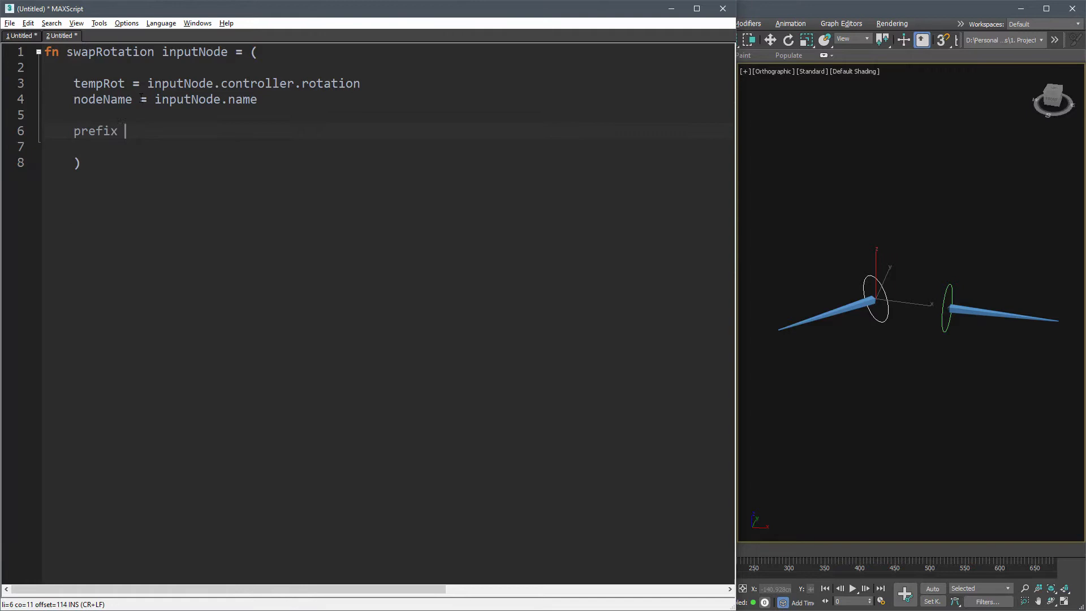
pyautogui.write('= substring nodeName 1 2')
pyautogui.write('if prefix')
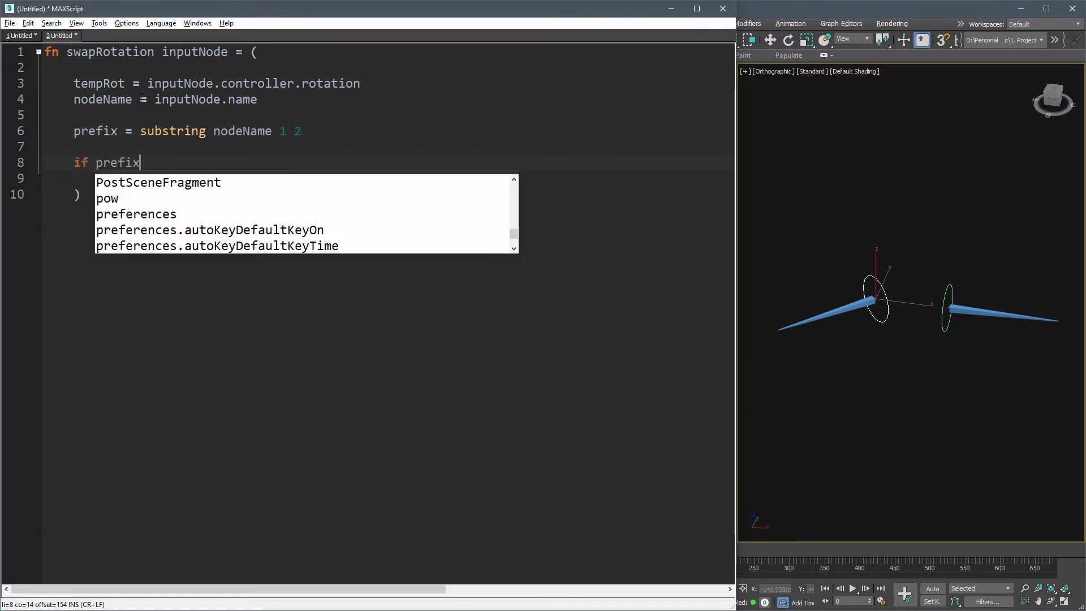
# - Add the if prefix == "R_" then newPrefix "L_" else "R_" branch, print prefix <==> newPrefix, and call swapRotation $
pyautogui.write('== "R_" then')
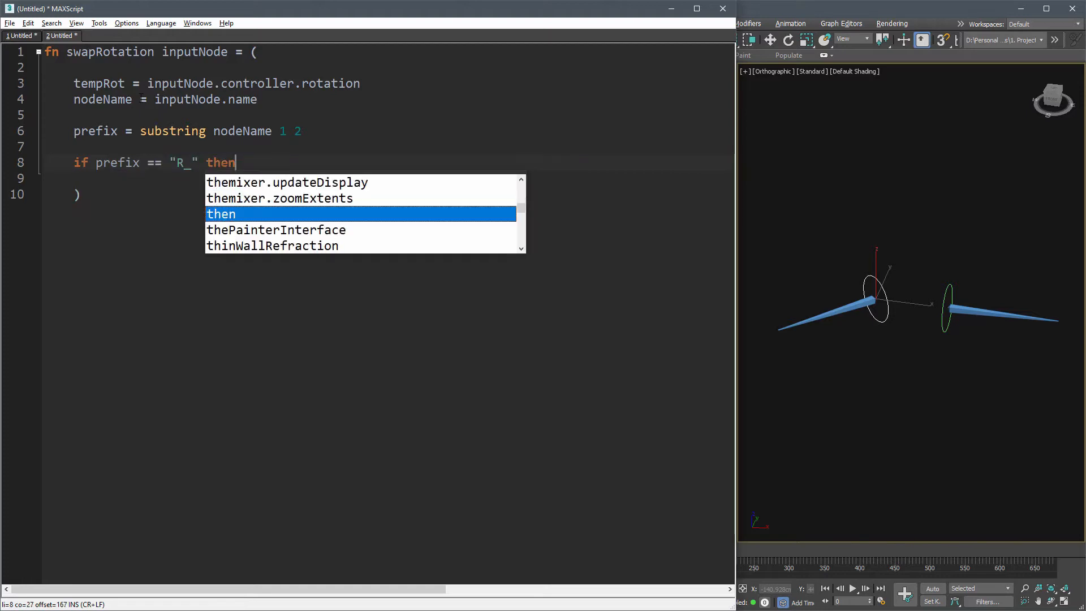
pyautogui.write('(newPrefix )')
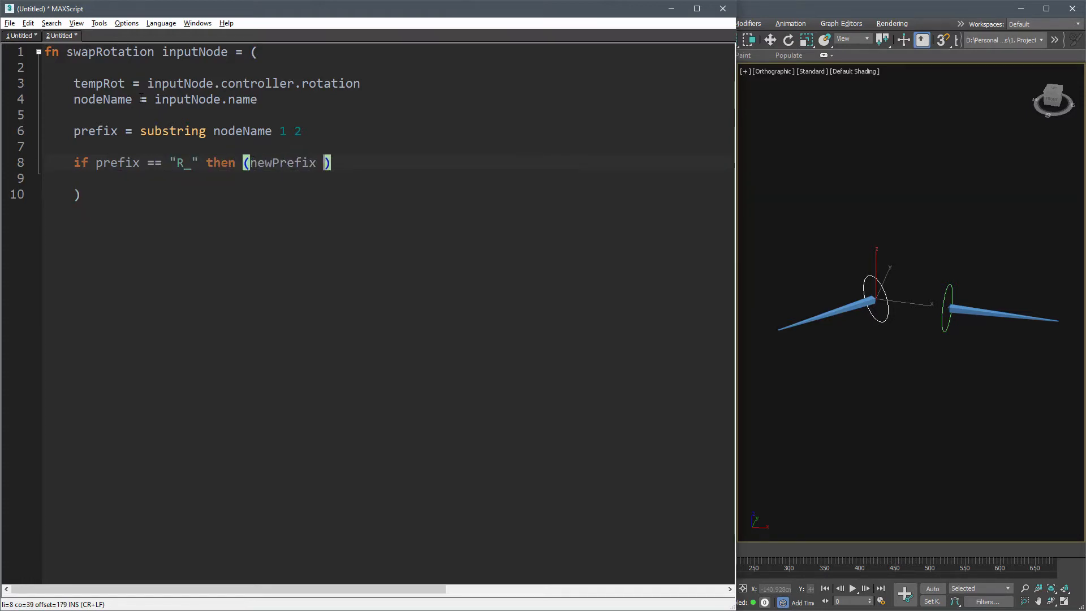
pyautogui.write('= "L_"')
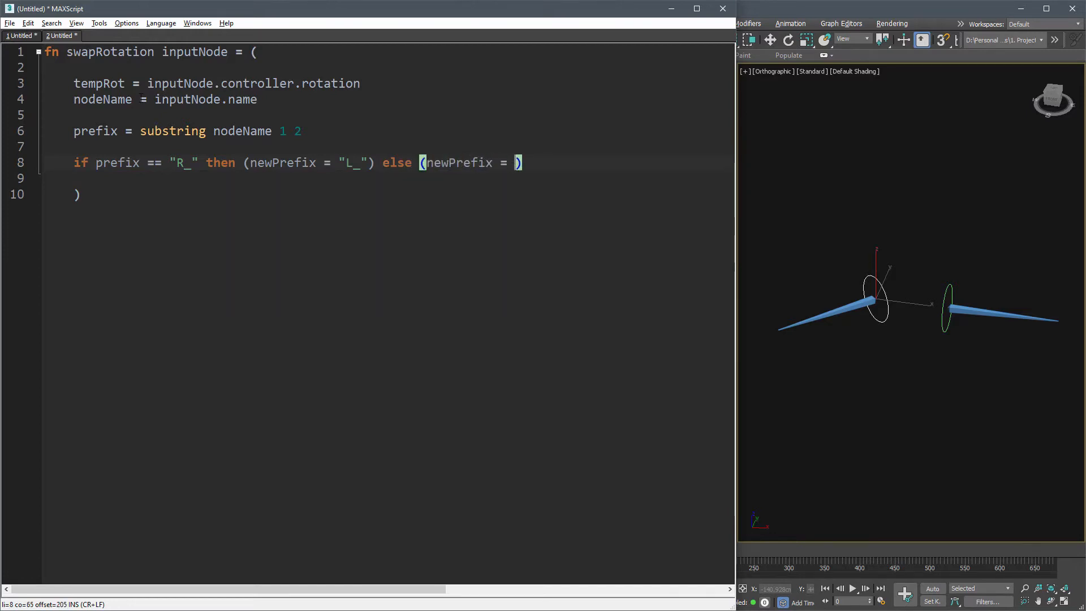
pyautogui.write('"R_"')
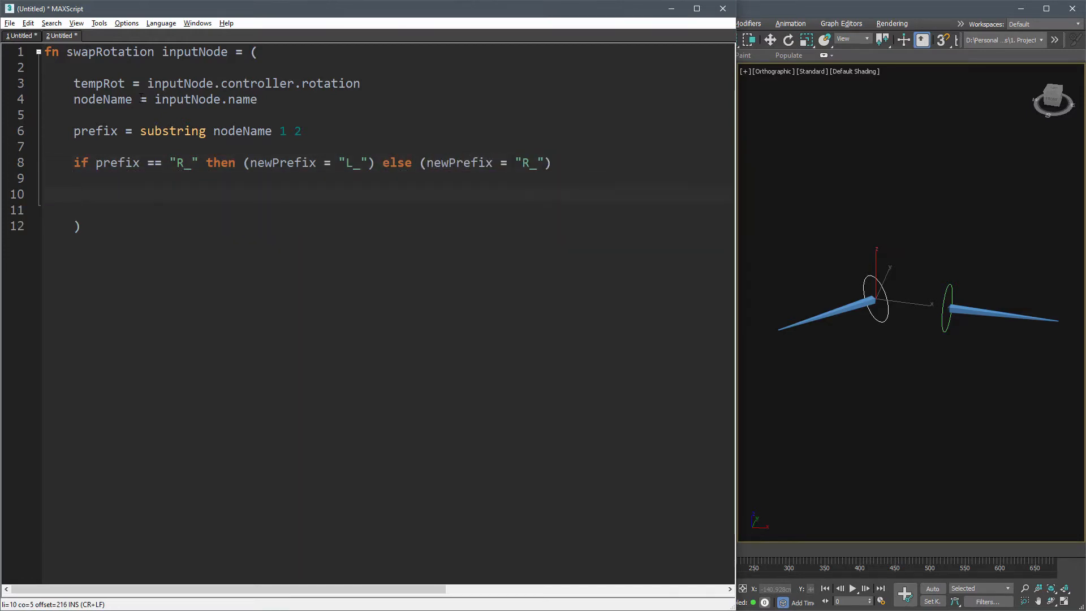
pyautogui.write('print')
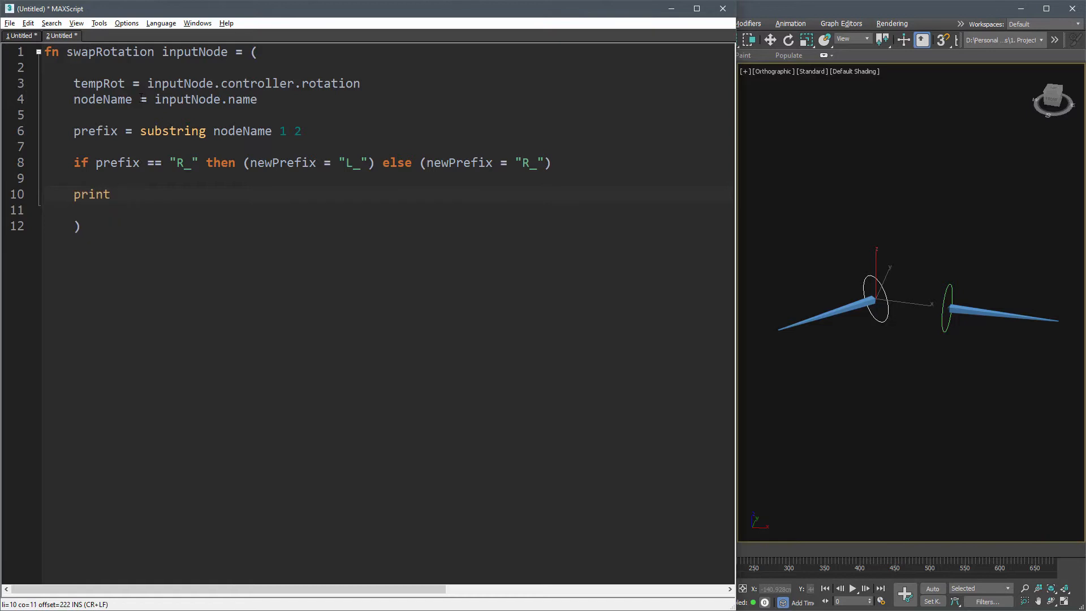
pyautogui.write('prefix')
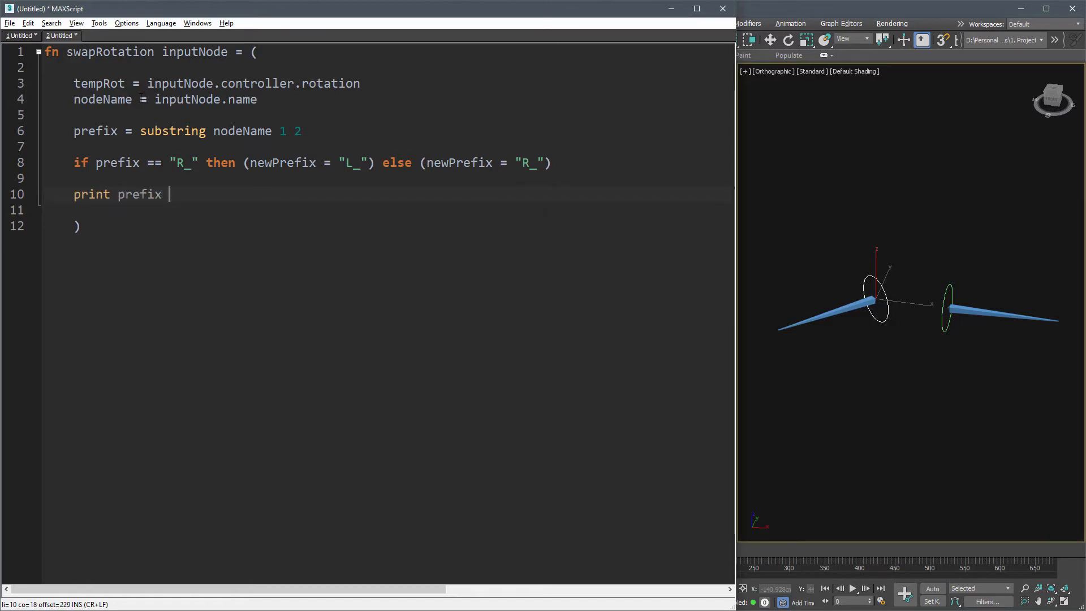
pyautogui.write('+ " <==> " + newPrefix')
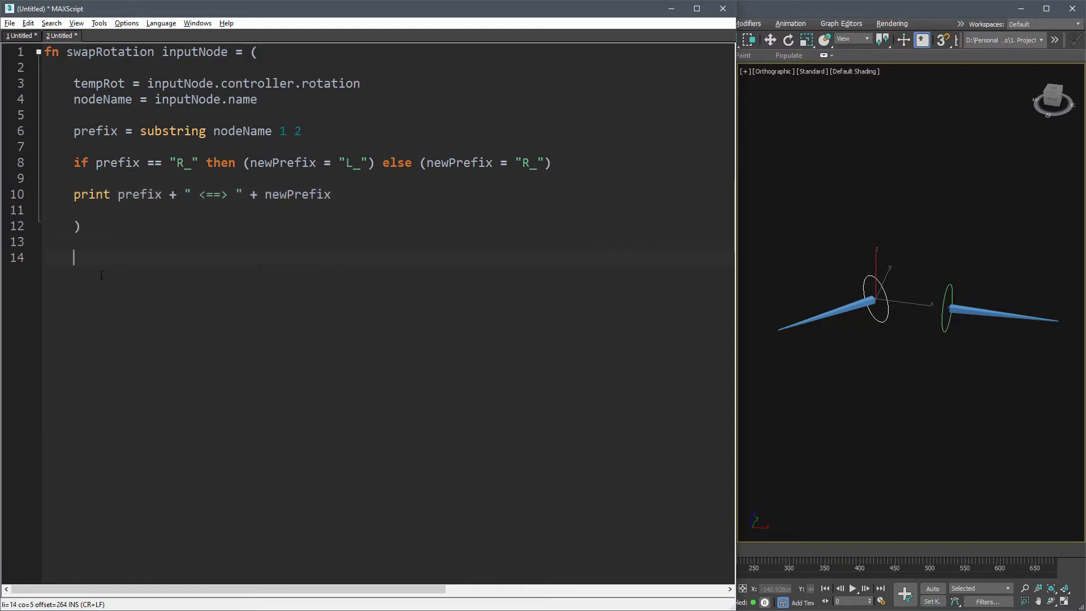
pyautogui.write('swapRotation $')
pyautogui.click(389, 193)
pyautogui.write('-- ')
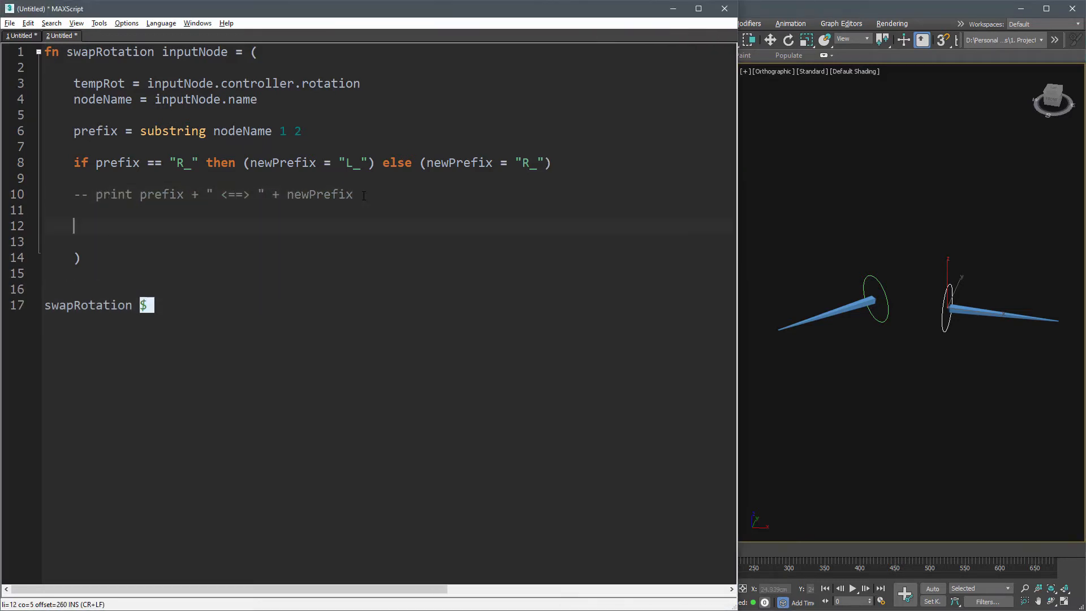
# - Build newNodeName from newPrefix and fetch newNode with getNodeByName
pyautogui.write('newNodeName = replace nodeName 1 2')
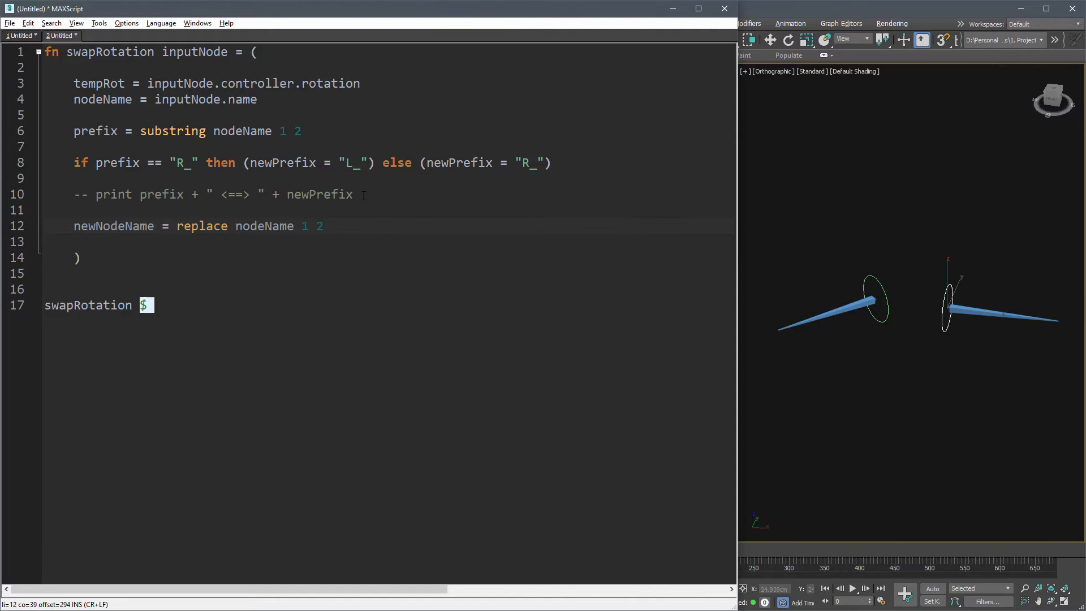
pyautogui.write('newPrefix')
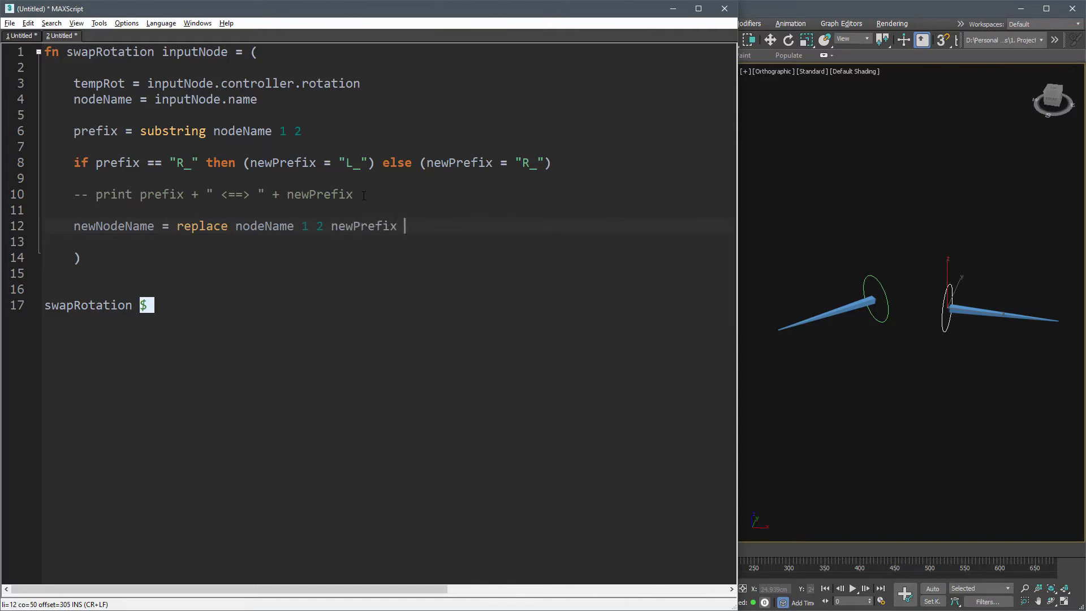
pyautogui.write('newNode =')
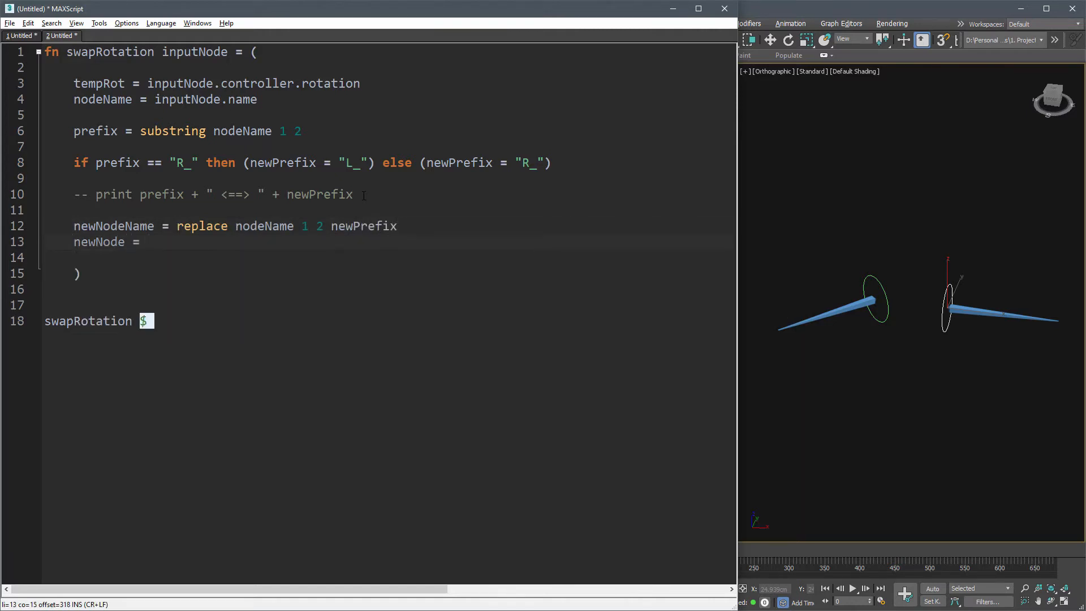
pyautogui.write('getNodeByName')
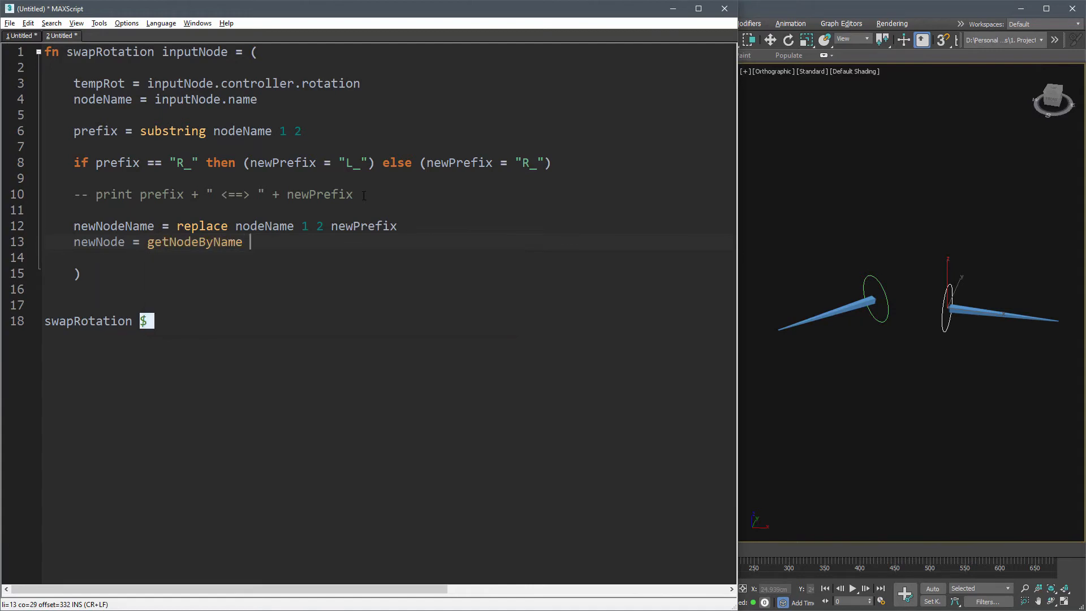
pyautogui.write('newNodeName')
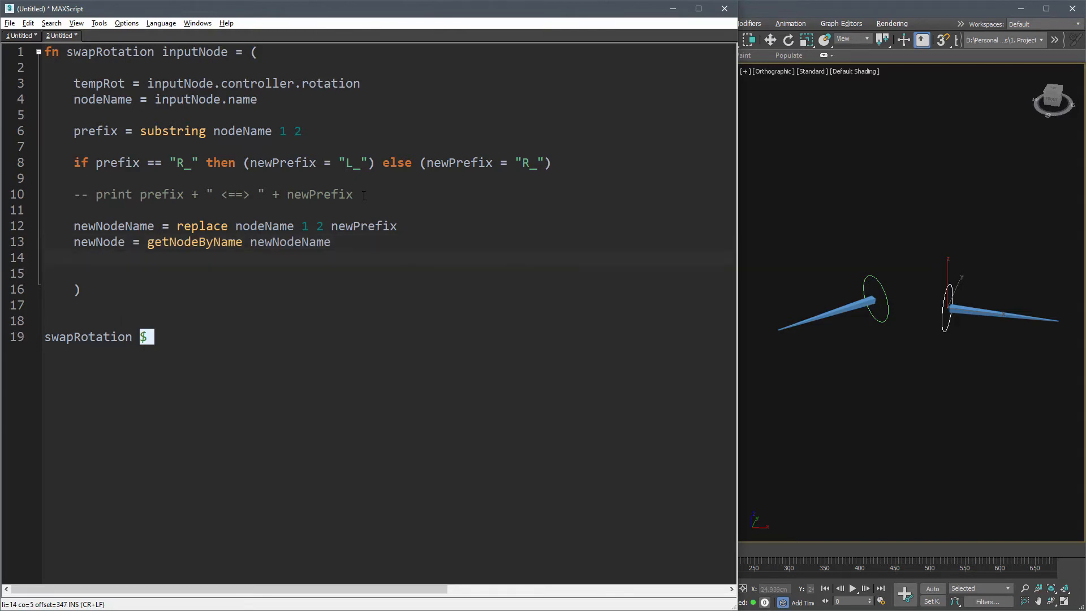
# - Assign inputNode the newNode's rotation and newNode the stored tempRot, then run it on the selection
pyautogui.write('inputNode.controller.rotation =')
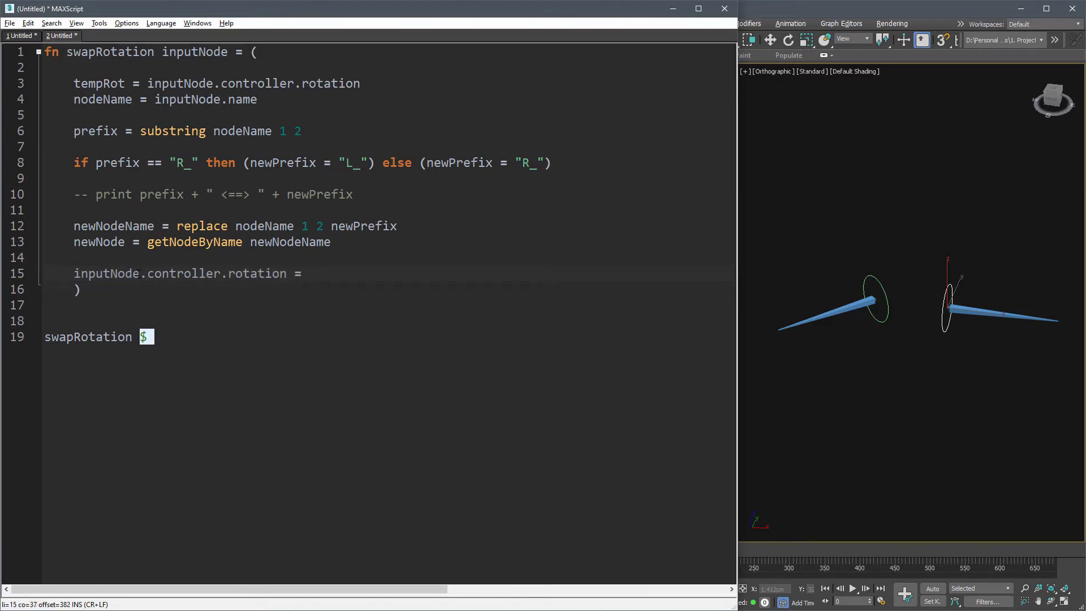
pyautogui.write('newNode.controller.rotation')
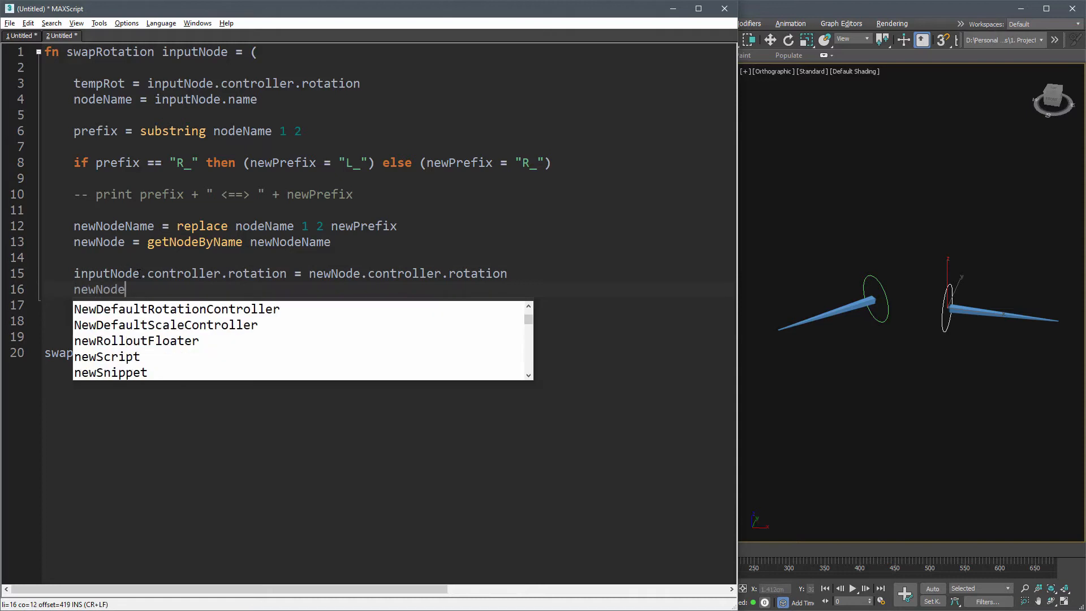
pyautogui.write('.controller.rotation =')
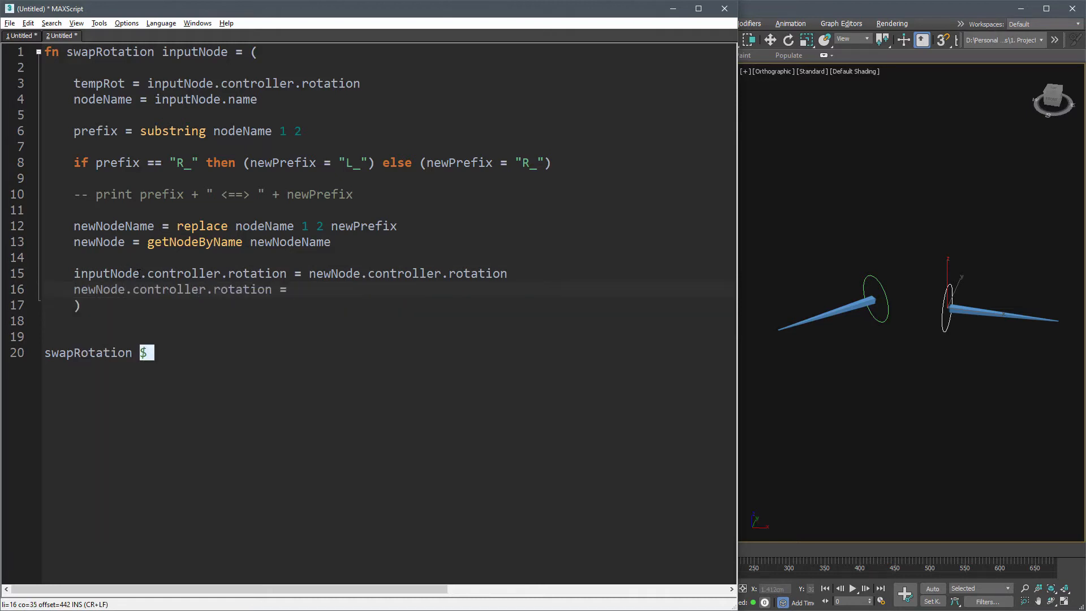
pyautogui.write('tempRot')
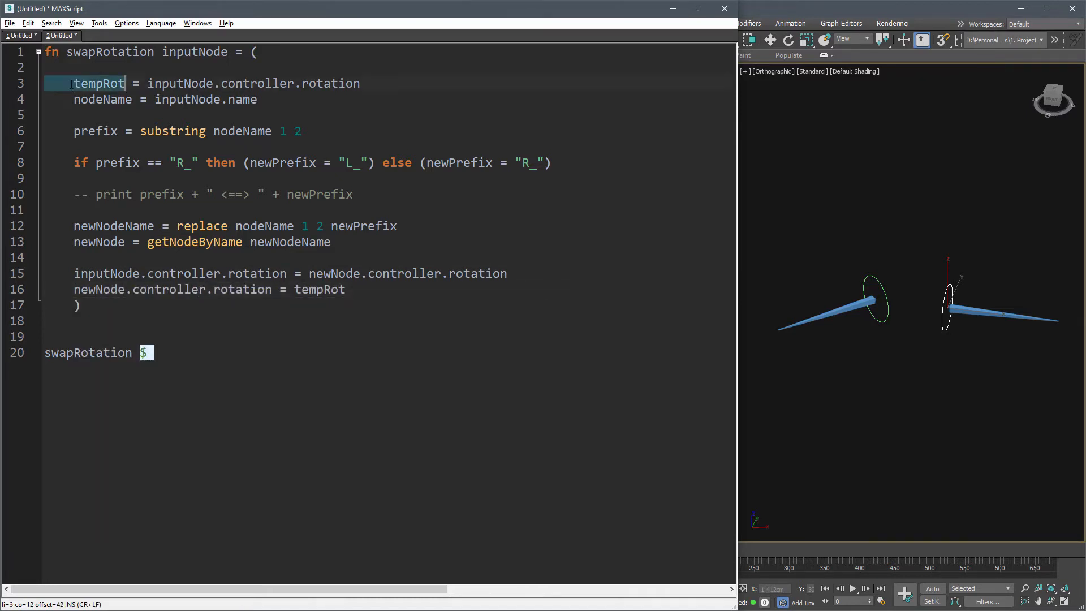
pyautogui.click(169, 353)
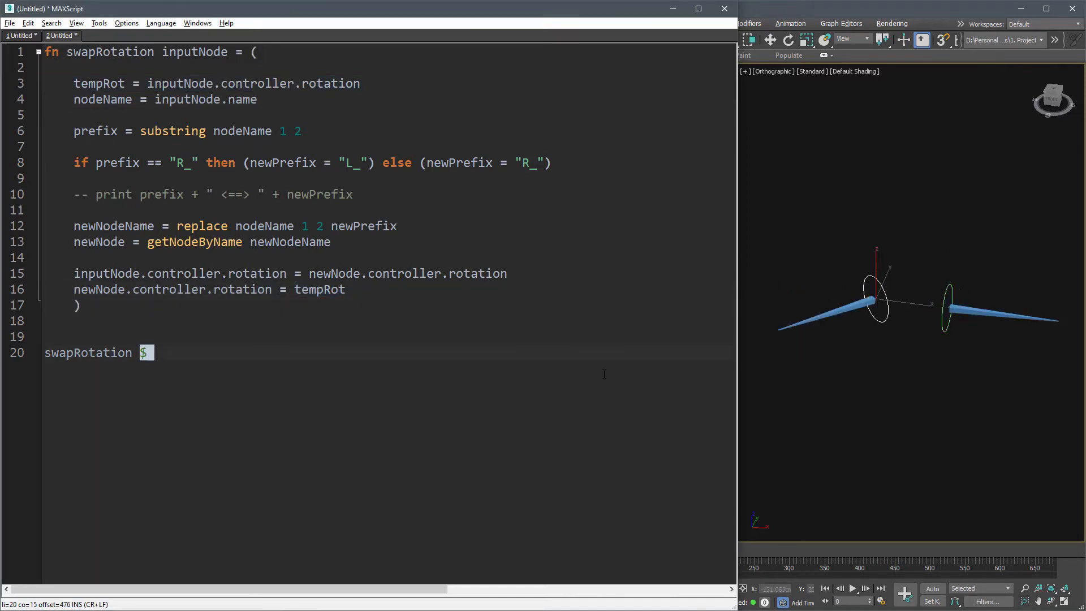
# - Save the swap script as newSwapScript.ms in the Part 11 folder
pyautogui.click(10, 23)
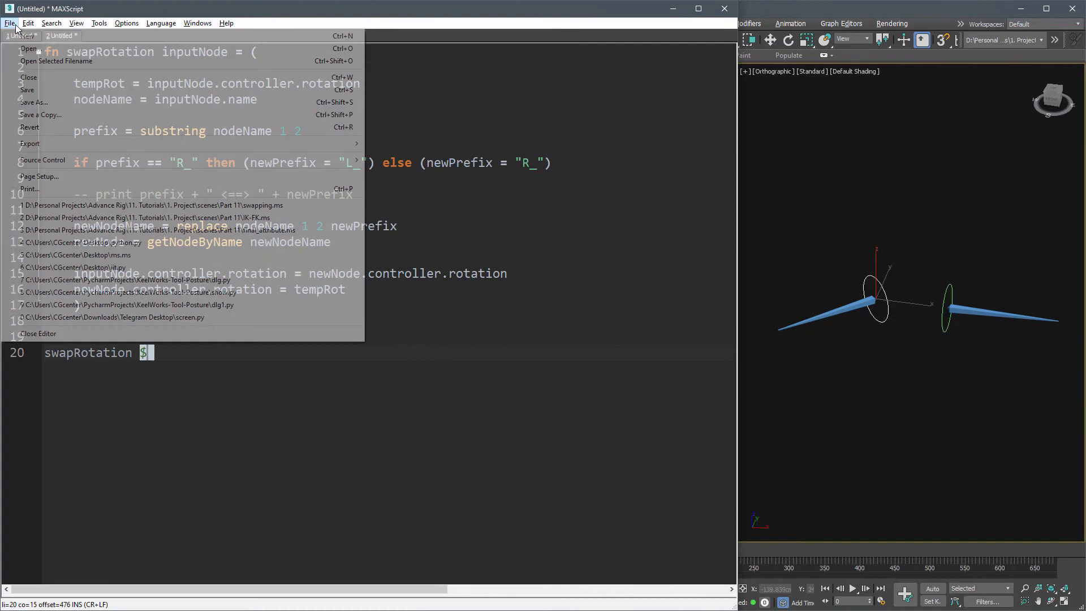
pyautogui.click(33, 102)
pyautogui.write('newSwapScript.ms')
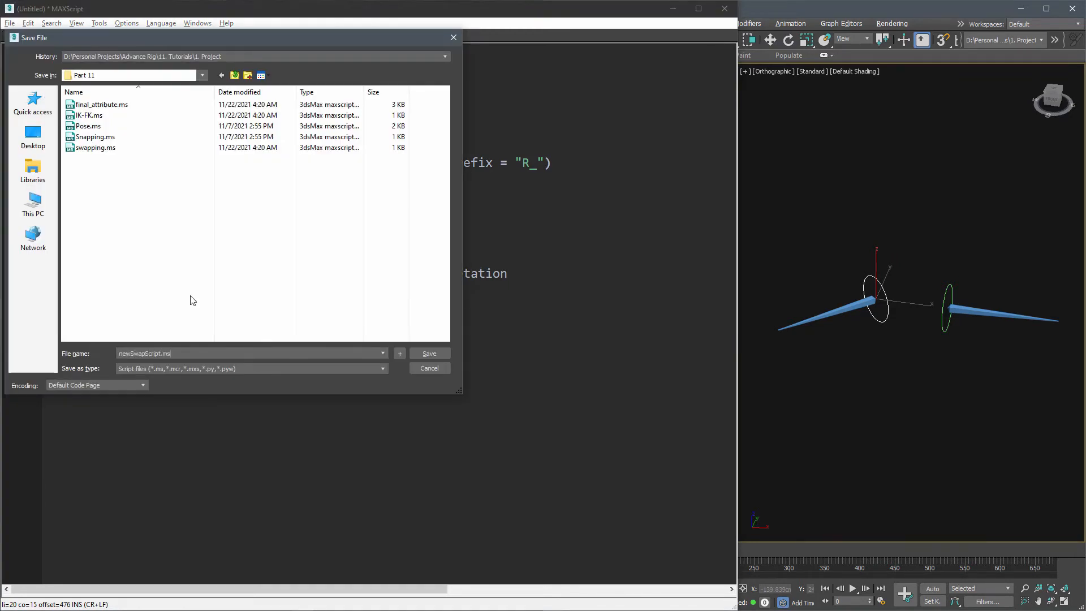
pyautogui.click(428, 353)
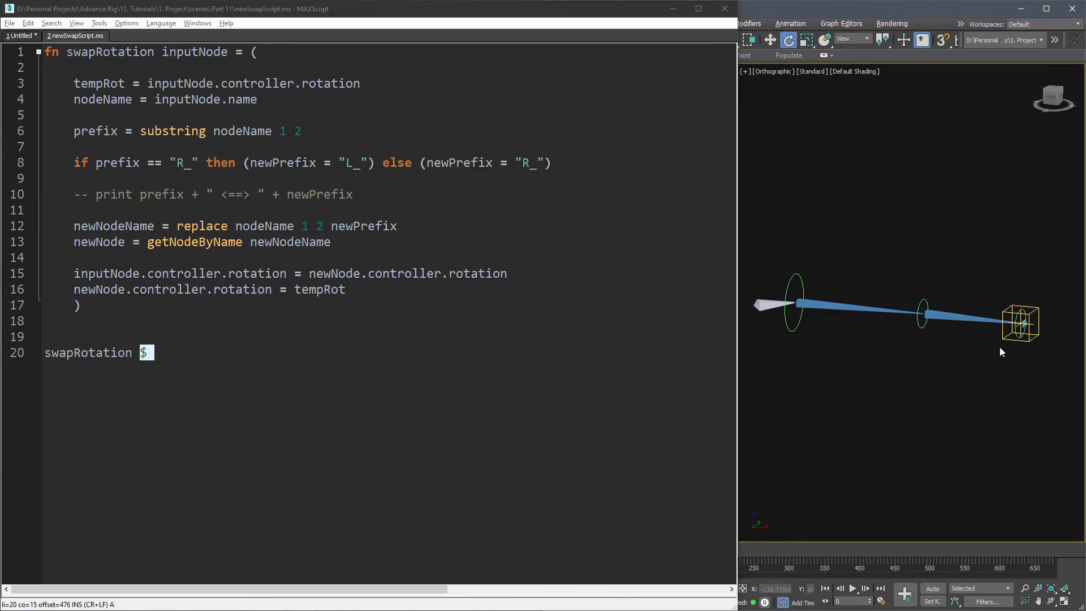
pyautogui.click(10, 23)
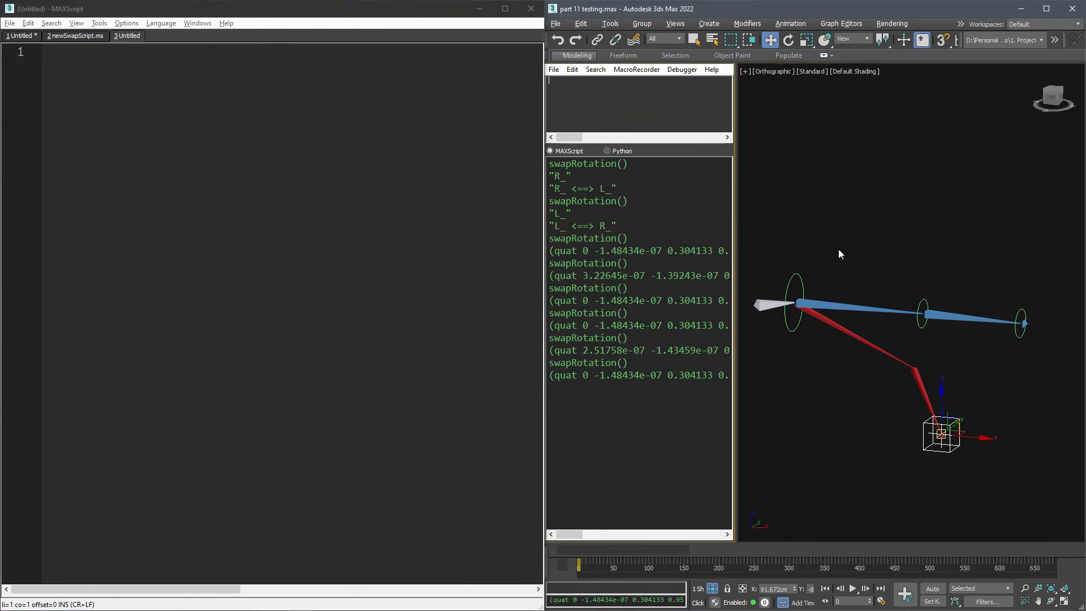
# - Write transform assignments matching shoulder, forearm and wrist FK controls to IK bones, and L_Arm-IK_ctrl to L_Wrist-FK_ctrl
pyautogui.write("$'L_Shoulder-FK_ctrl'.transform = $'L_Shoulder-IK'.transform")
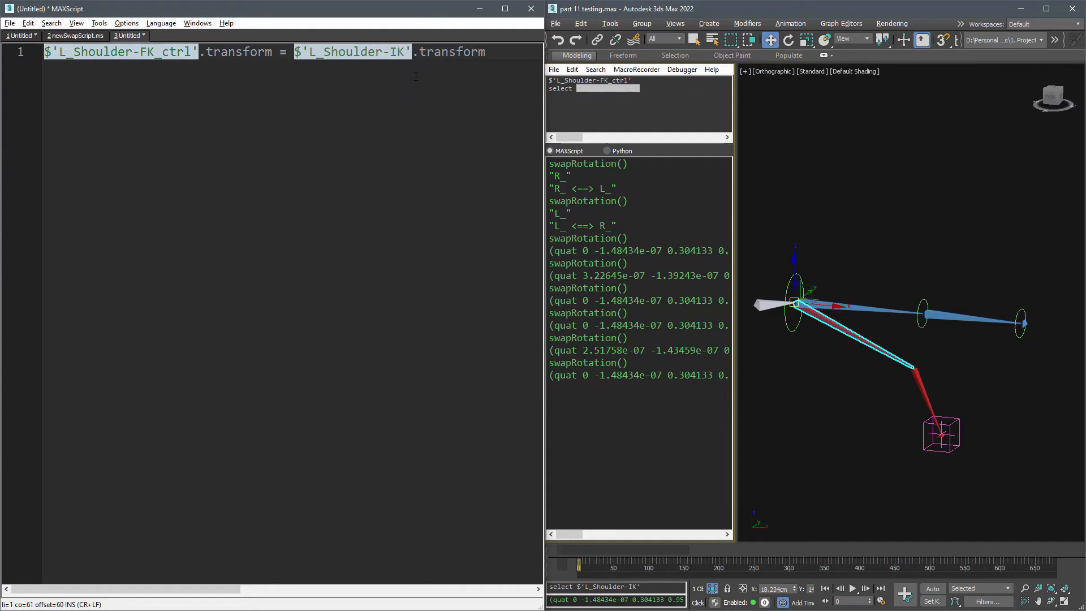
pyautogui.write("$'L_Forearmr-FK_ctrl'.transform = $'L_Forearm-IK'.transform")
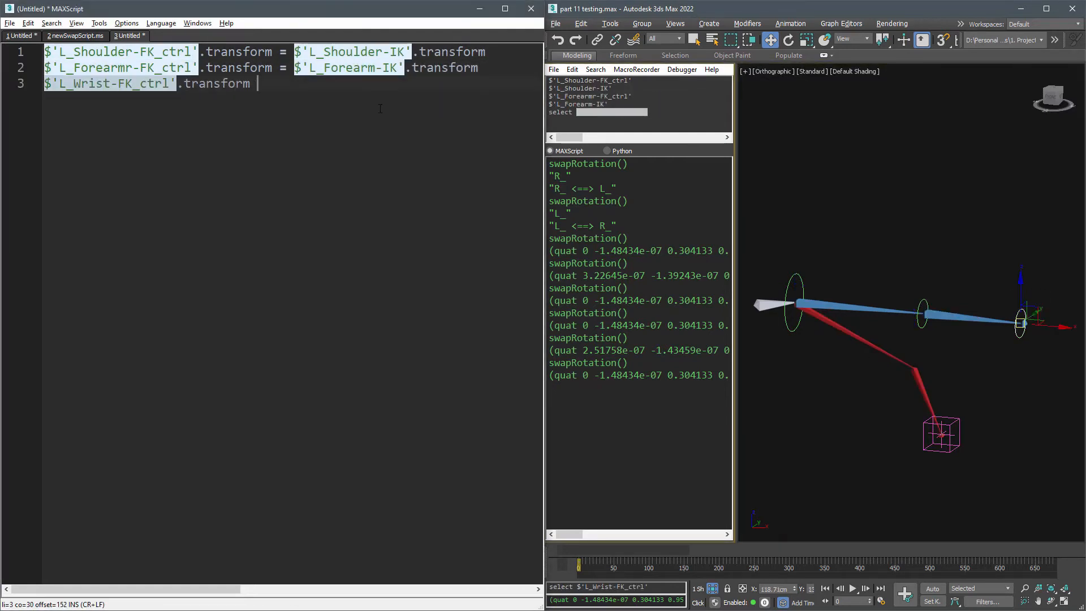
pyautogui.write("= $'L_Wrist-IK'.transform")
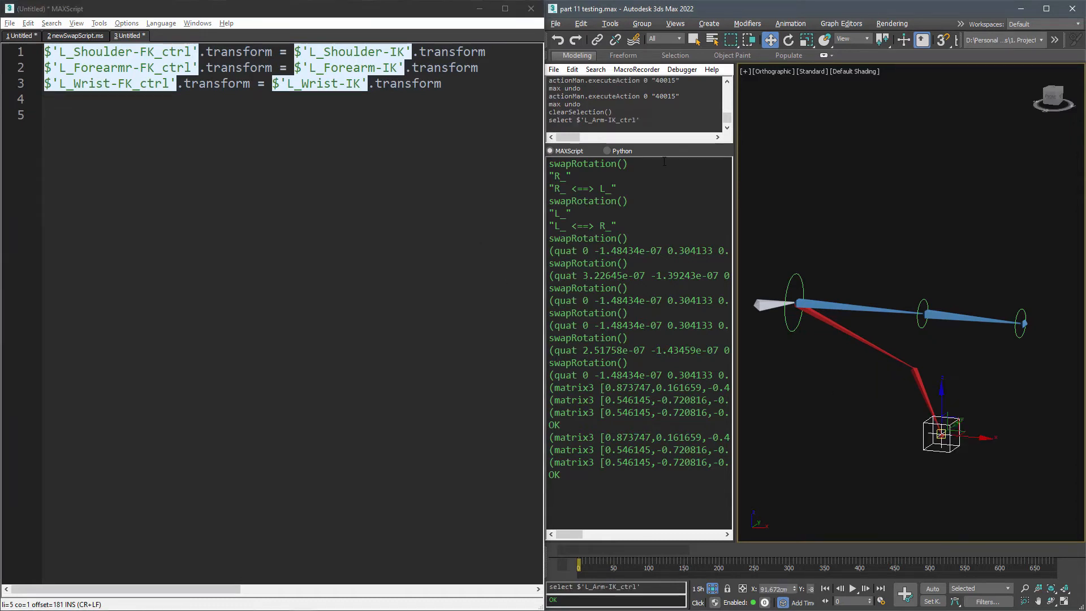
pyautogui.write("$'L_Arm-IK_ctrl'.tr")
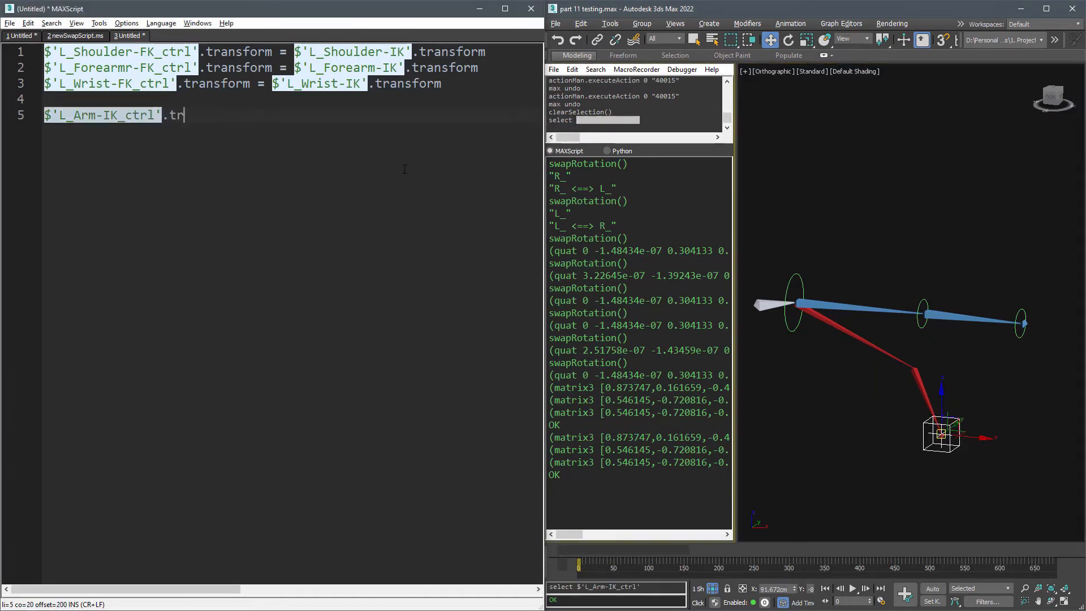
pyautogui.write("ansform = $'L_Wrist-FK_ctrl'.transform")
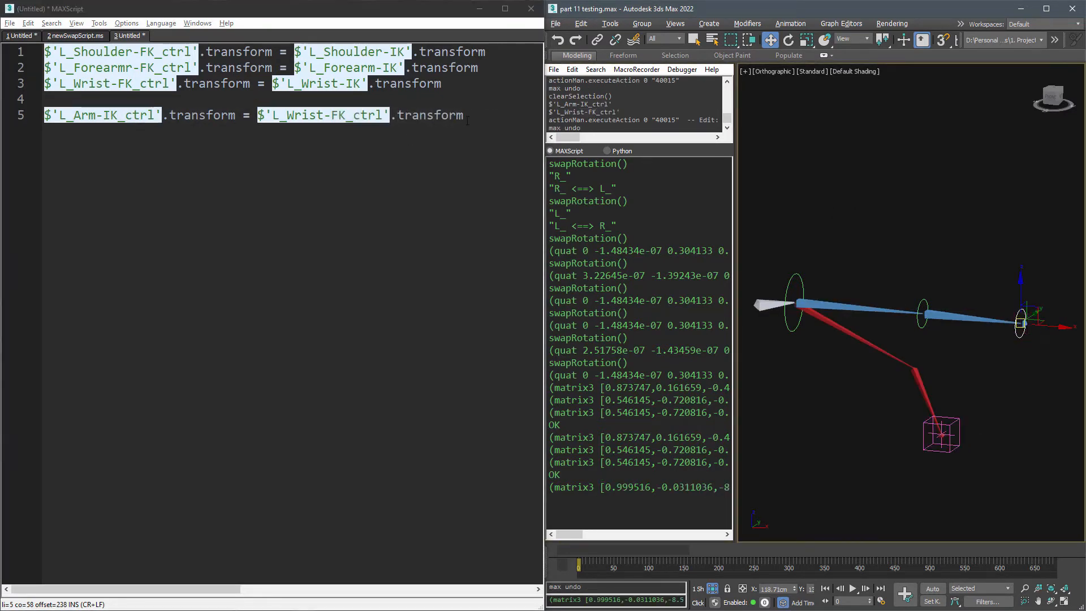
# - Save the snapping script as newIKFKsnapping.ms
pyautogui.click(10, 22)
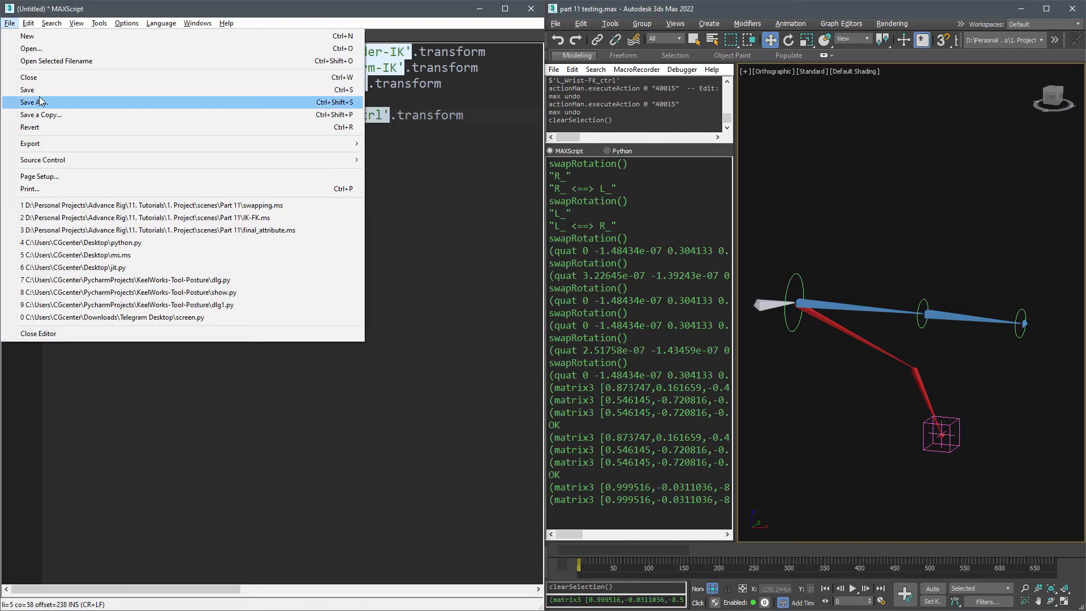
pyautogui.click(32, 101)
pyautogui.write('newIKFKsnapping.')
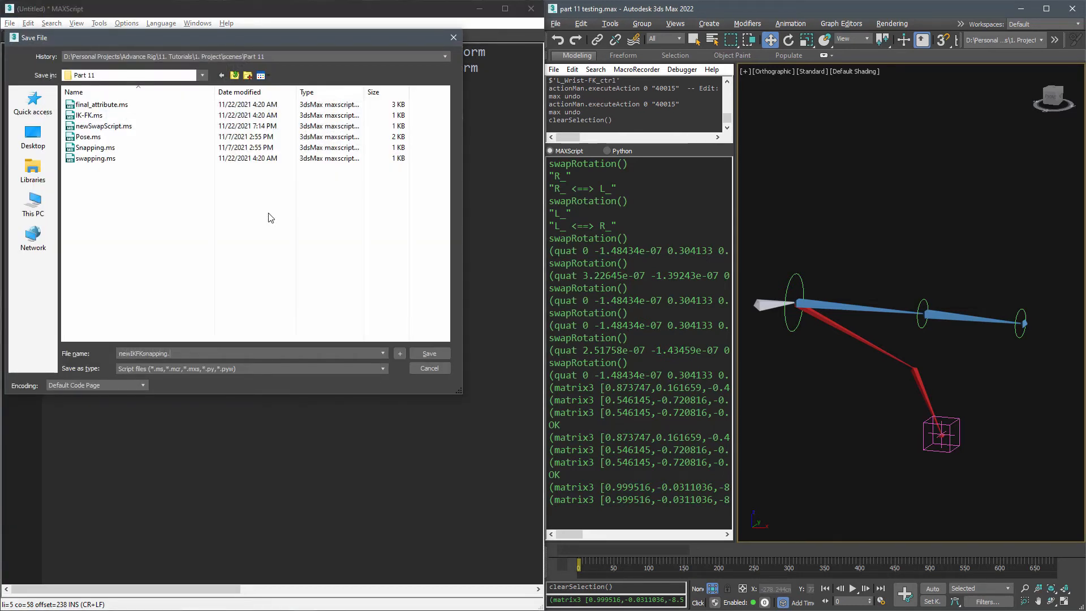
pyautogui.click(428, 353)
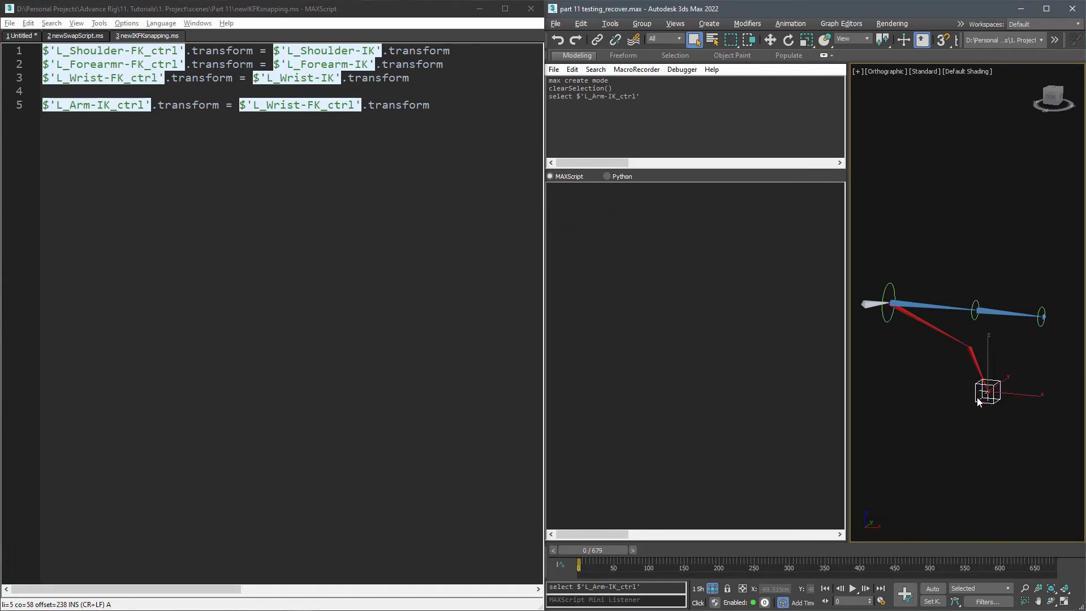
pyautogui.click(1054, 39)
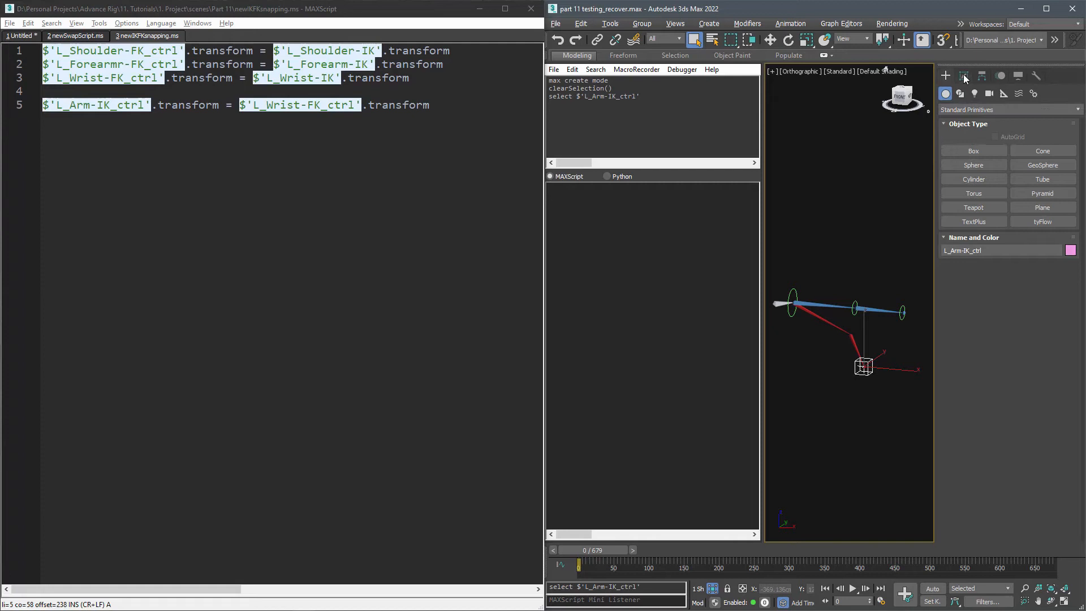
# - Evaluate def = custAttributes.getDef $.modifiers[1] 1 on L_Arm-IK_ctrl and print its source with getDefSource
pyautogui.click(963, 76)
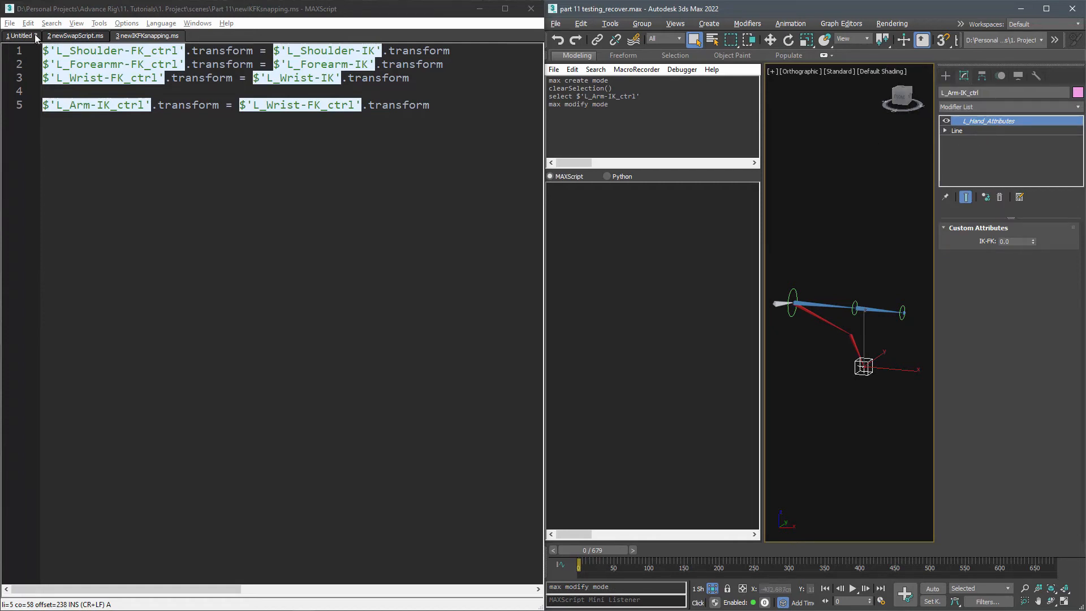
pyautogui.write('custAttributes.ge')
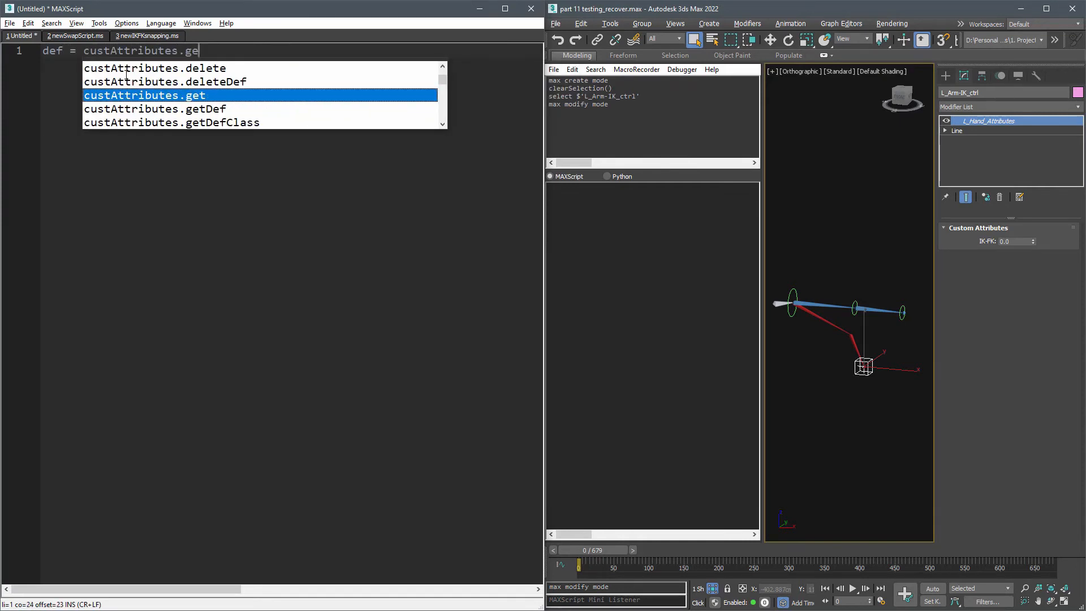
pyautogui.write('Def $.modifi')
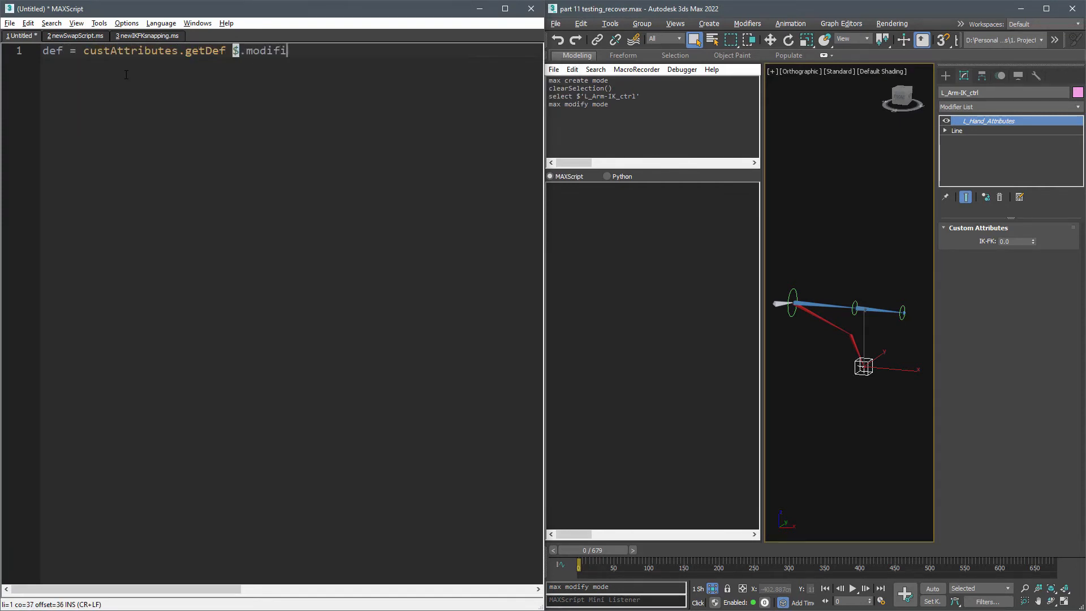
pyautogui.write('ers[1] 1')
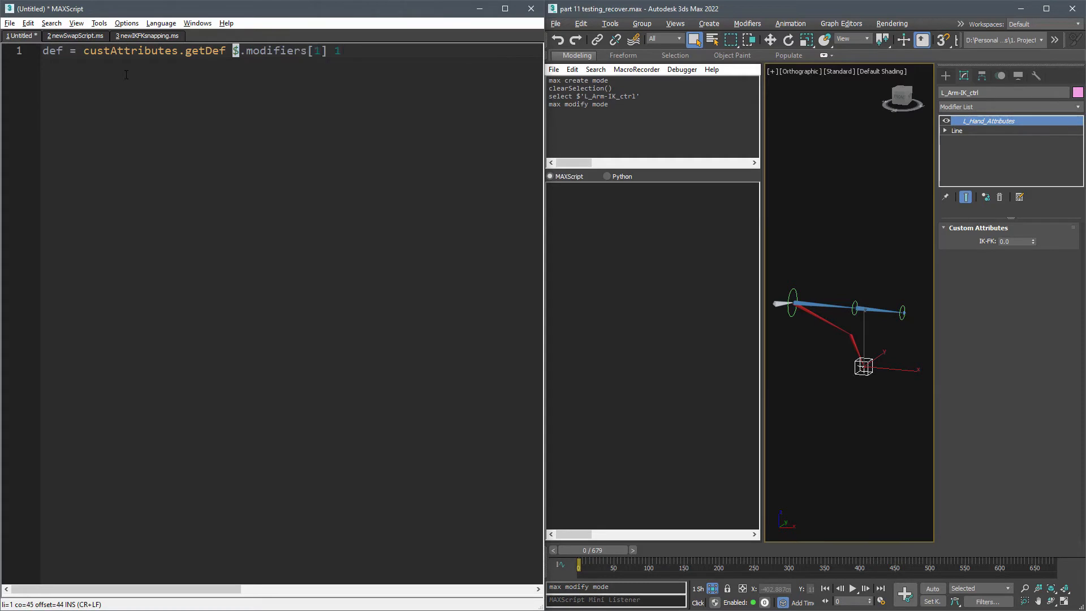
pyautogui.press('enter')
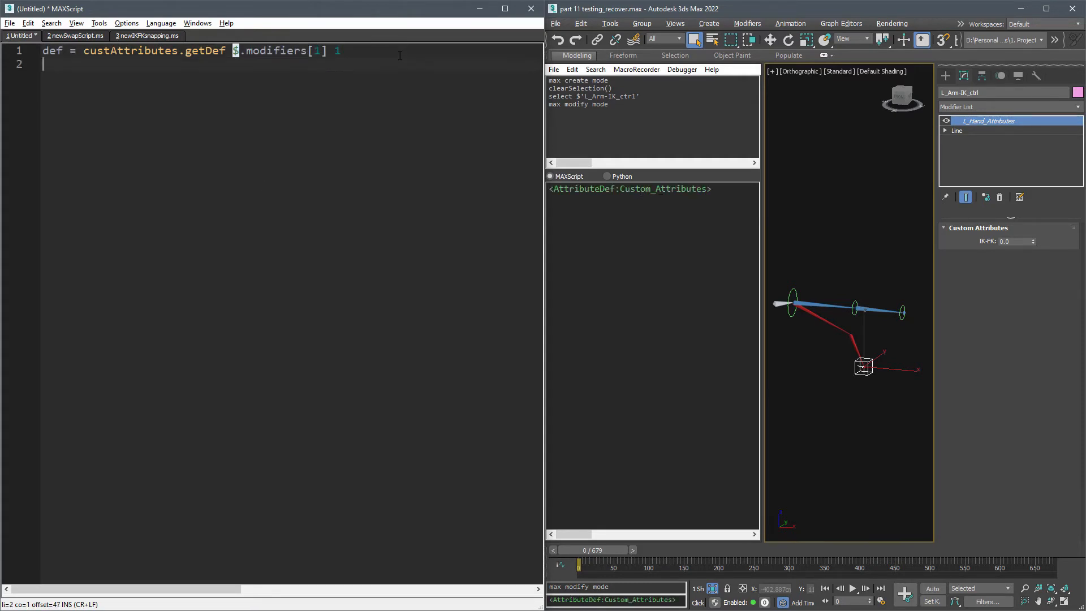
pyautogui.write('custAttributes')
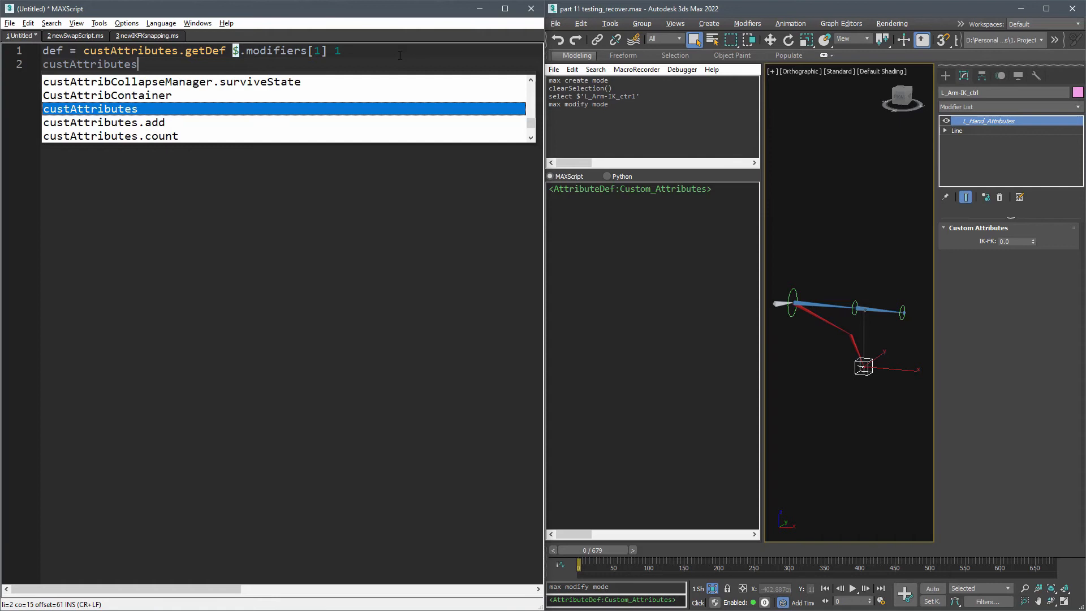
pyautogui.write('.getDefSource def')
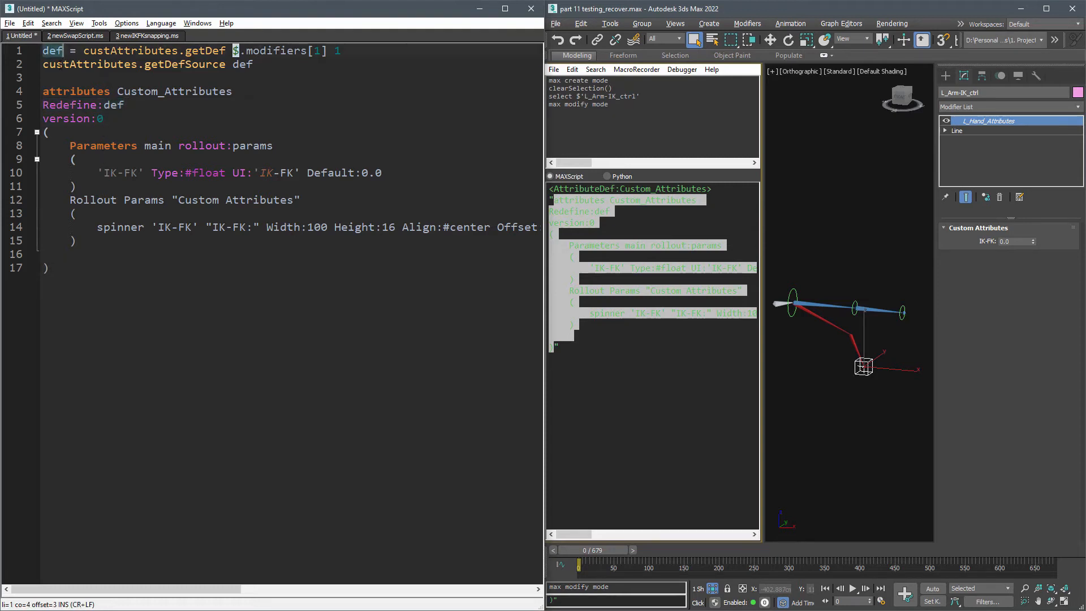
# - Add button IKFK "IK ==> FK" with width:100 height:23 align:#center to the rollout
pyautogui.write('/*')
pyautogui.write('*/')
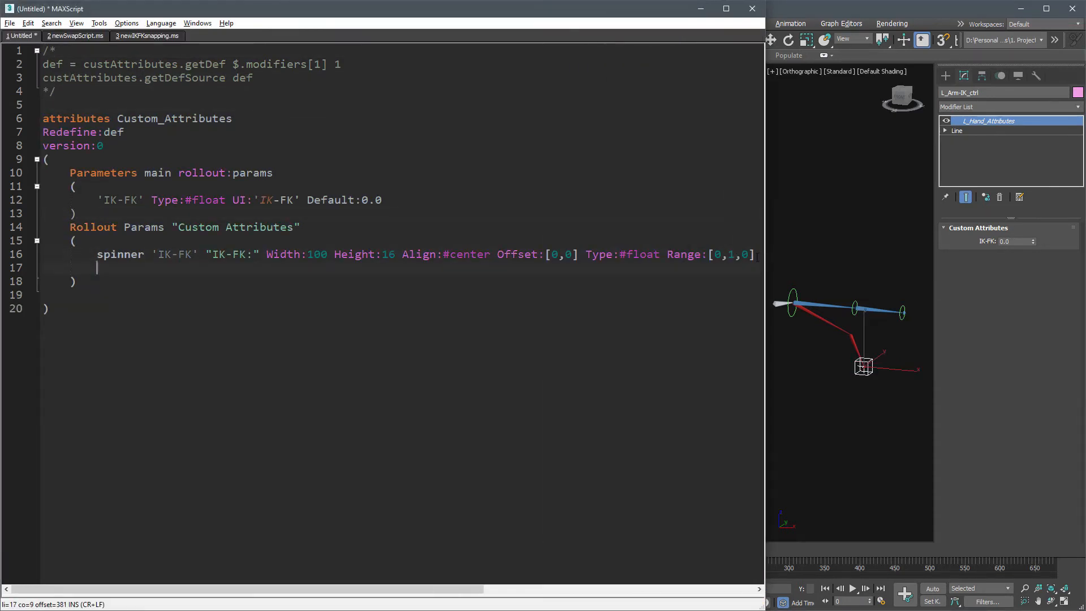
pyautogui.write('button')
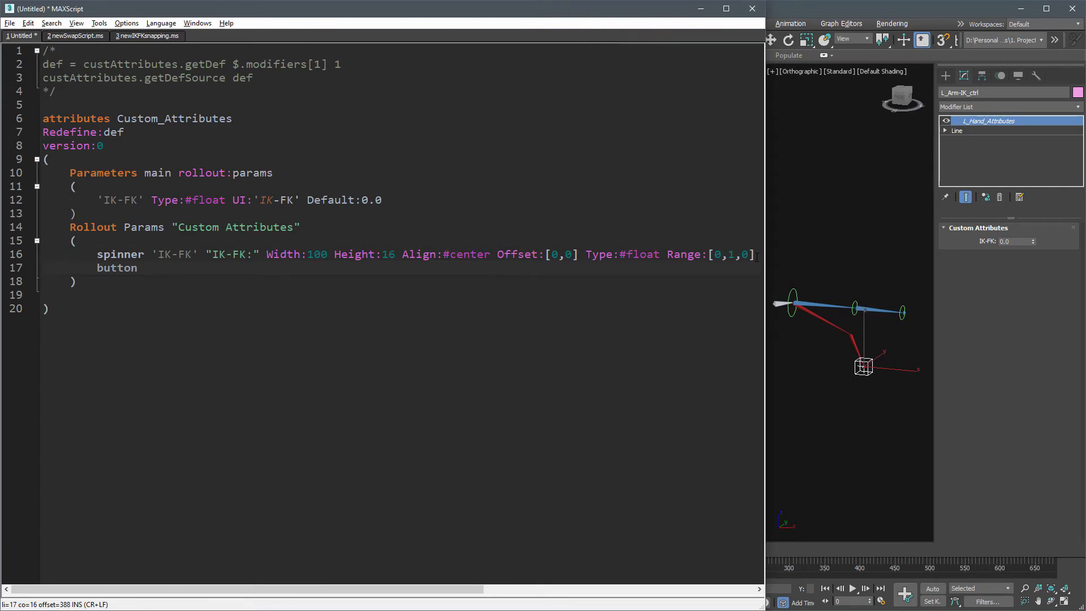
pyautogui.write('IKFK "')
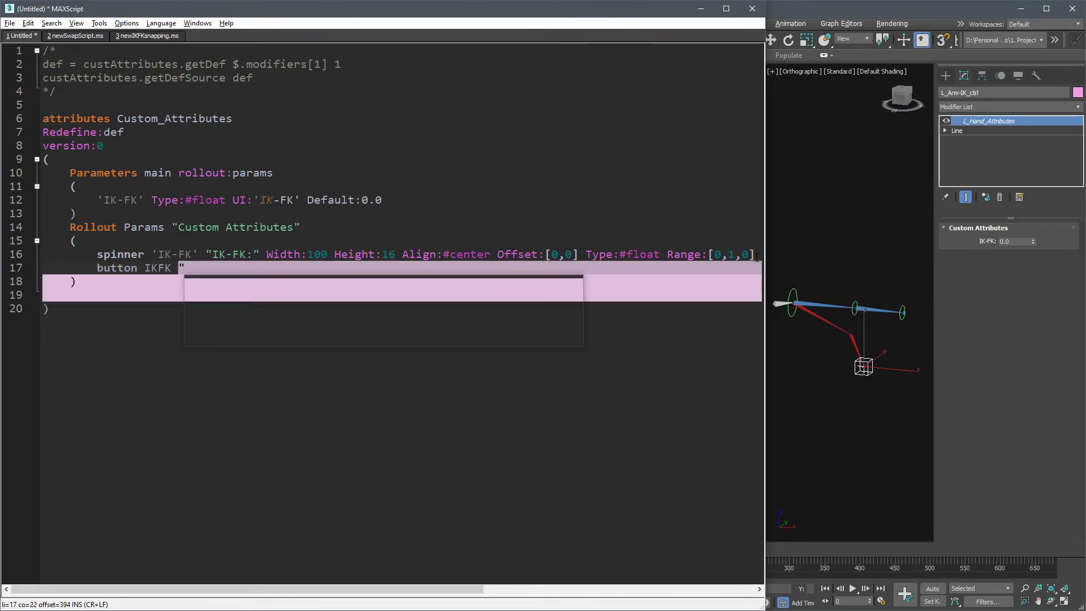
pyautogui.write('IK ==>')
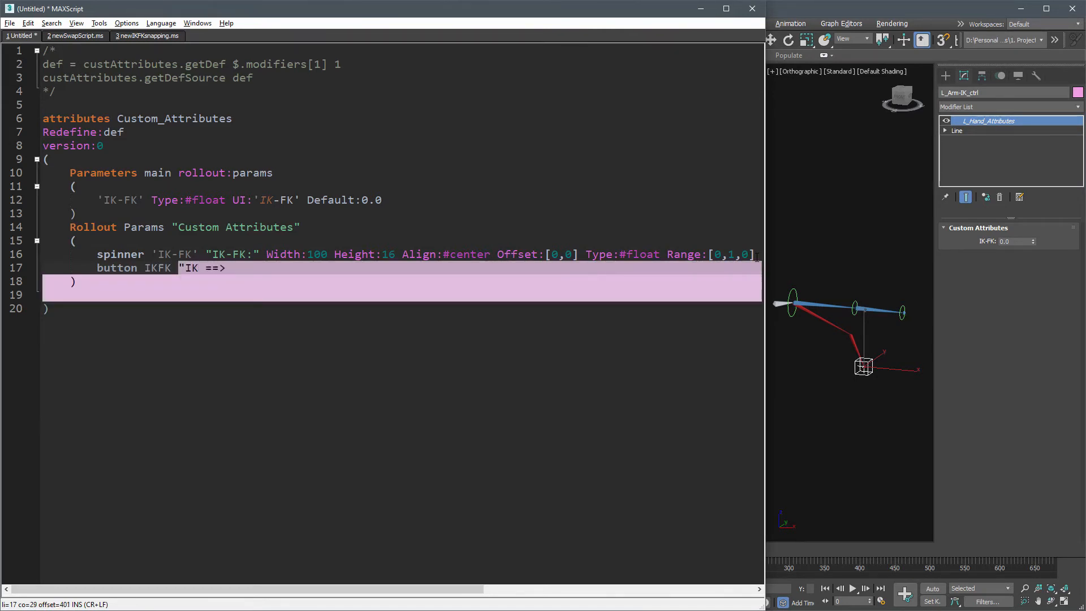
pyautogui.write('FK" width:100 height')
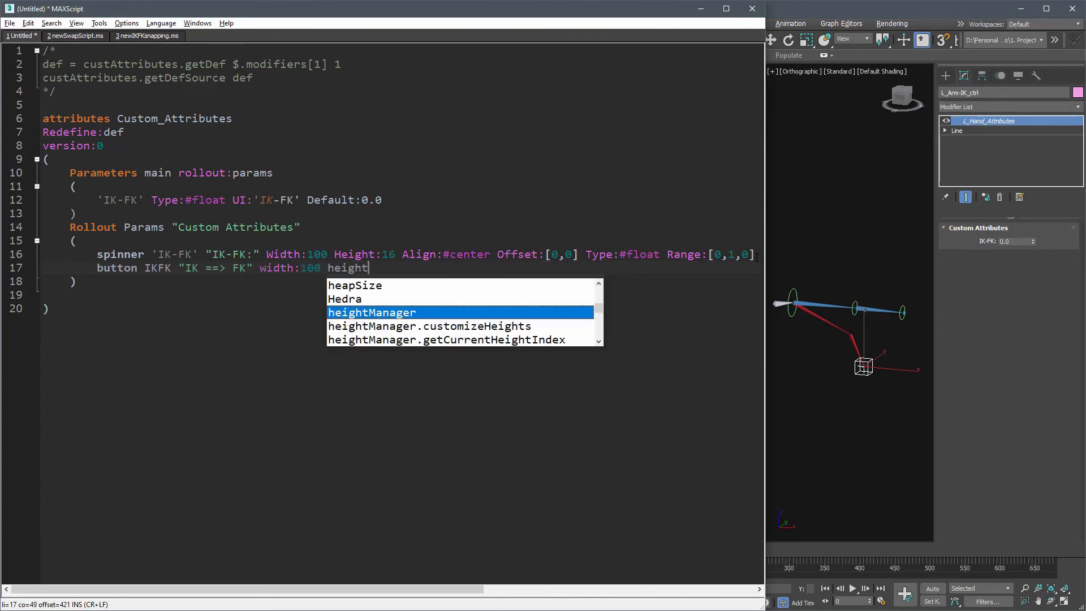
pyautogui.write(':23 align')
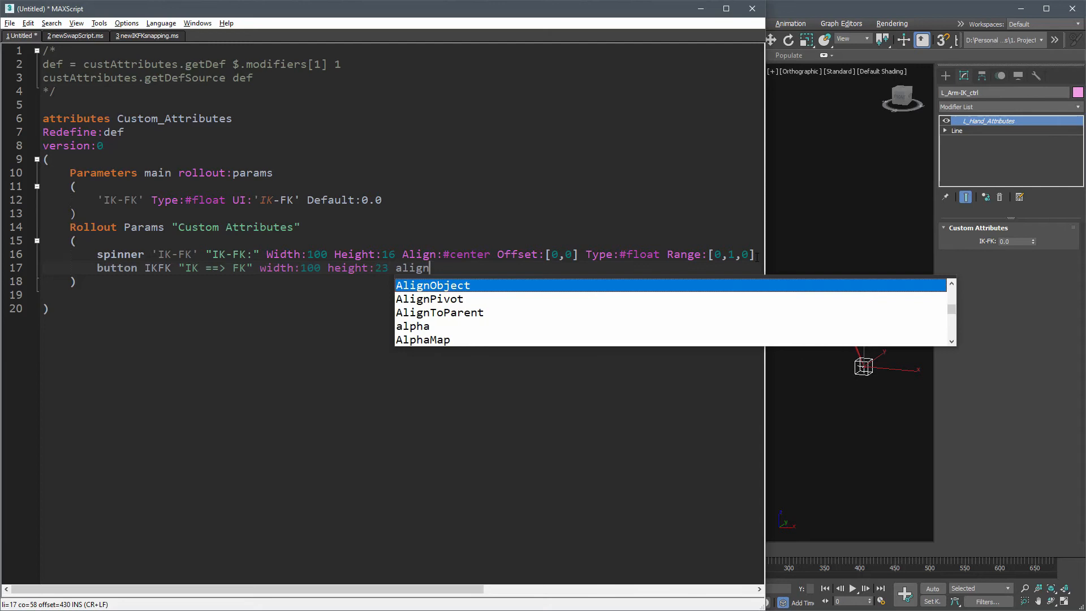
pyautogui.write(':#center')
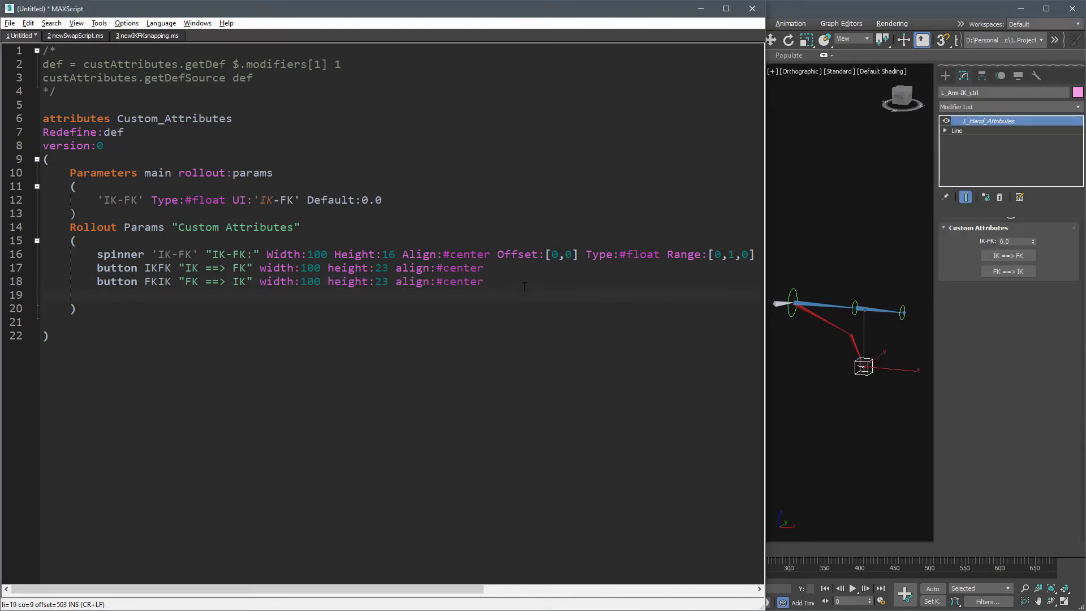
# - Add on IKFK pressed and on FKIK pressed handlers printing "IK ==> FK", and test the button on the control
pyautogui.write('on IKFK pressed do (')
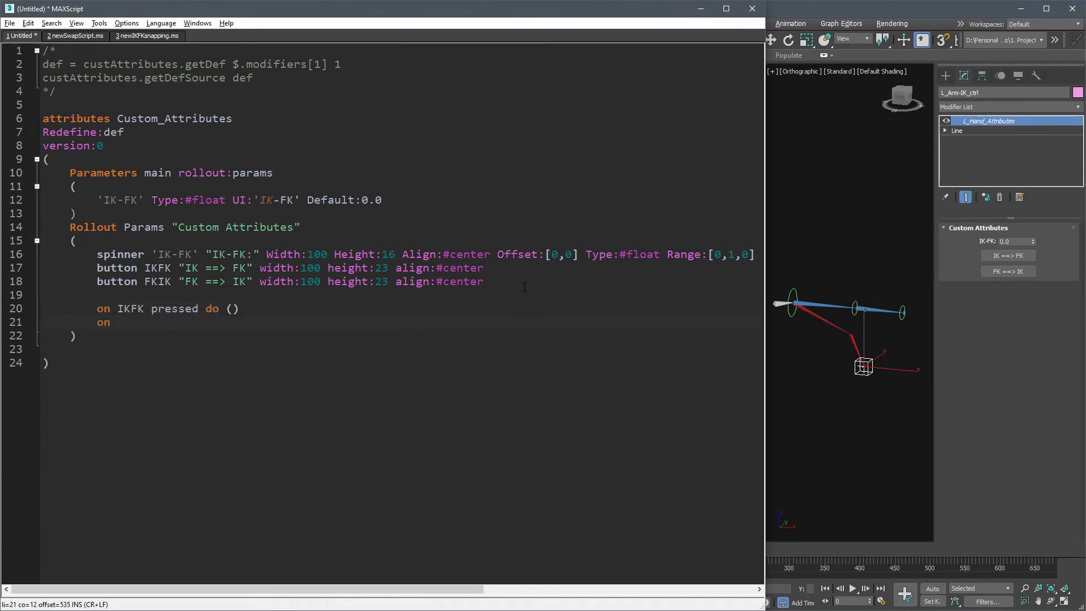
pyautogui.write('FKIK pressed dp')
pyautogui.click(170, 307)
pyautogui.write('print ')
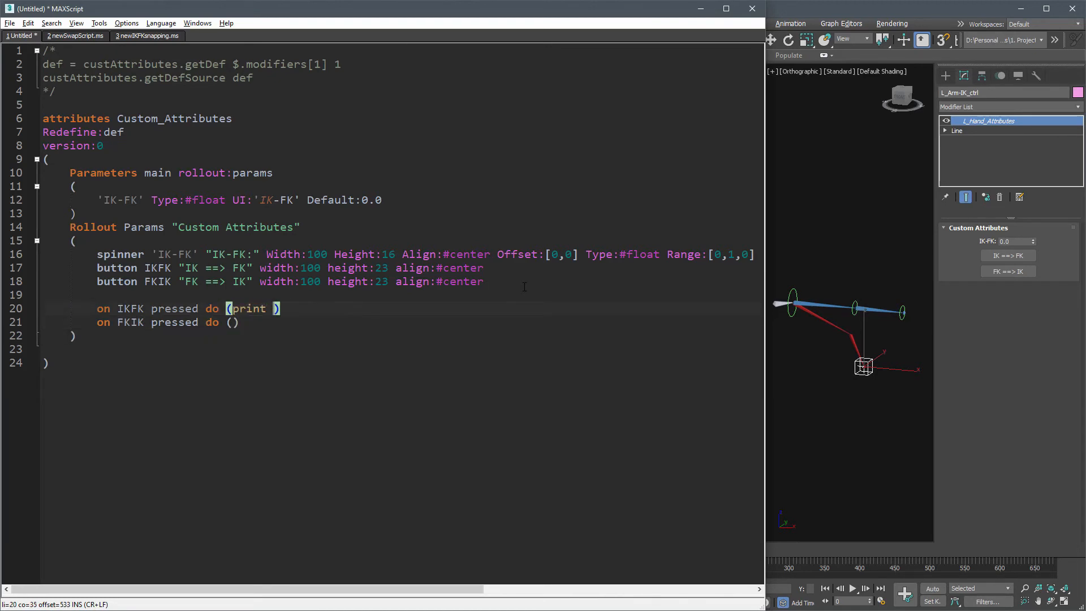
pyautogui.write('"IK ==> FK"')
pyautogui.click(171, 322)
pyautogui.write('print "FK ==> IK"')
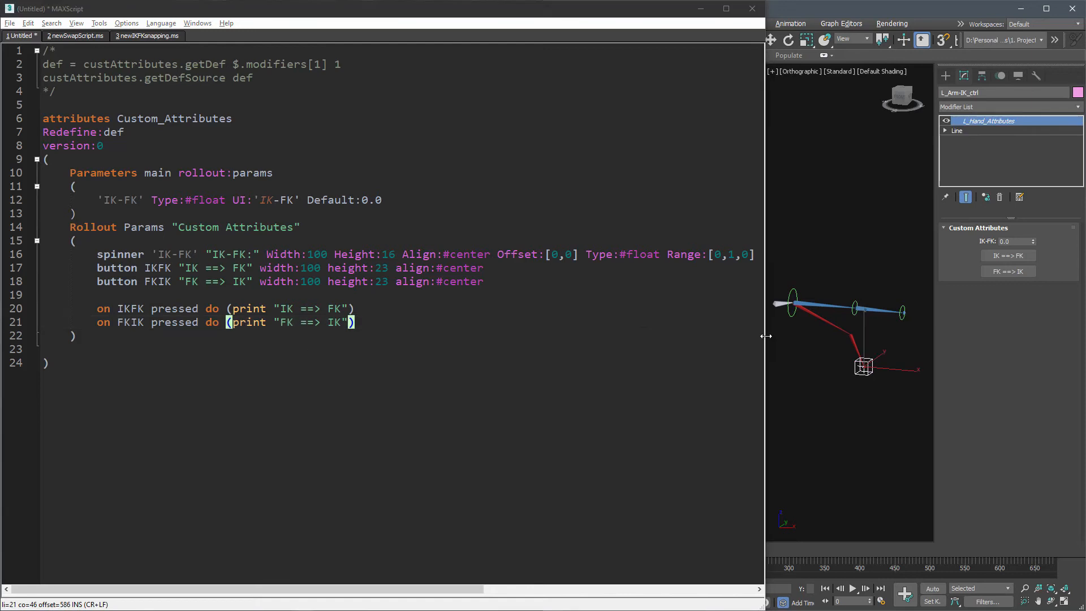
pyautogui.click(1006, 255)
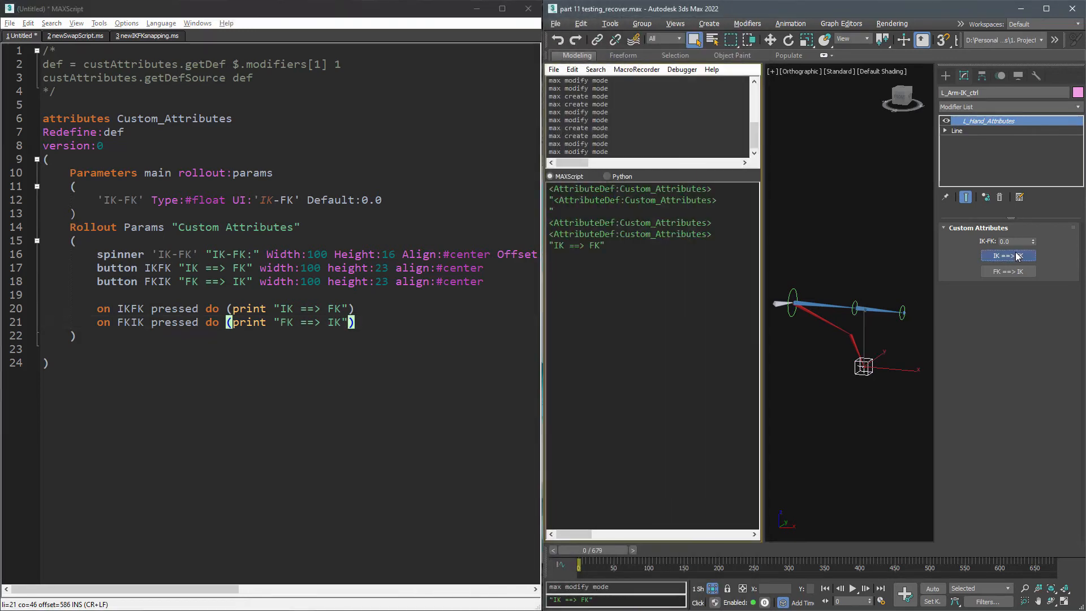
pyautogui.click(1007, 255)
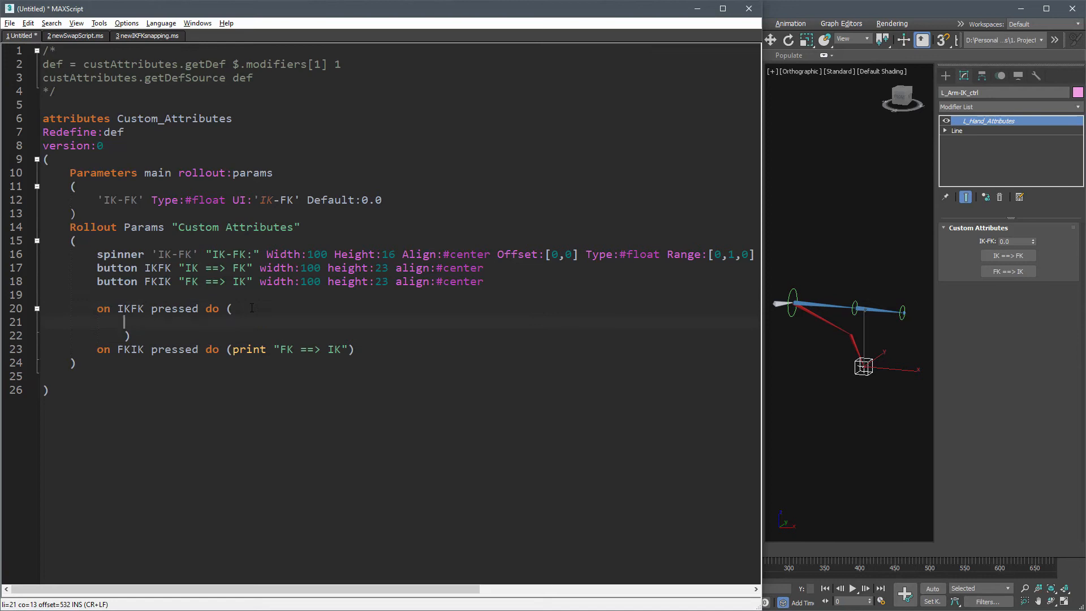
pyautogui.click(146, 35)
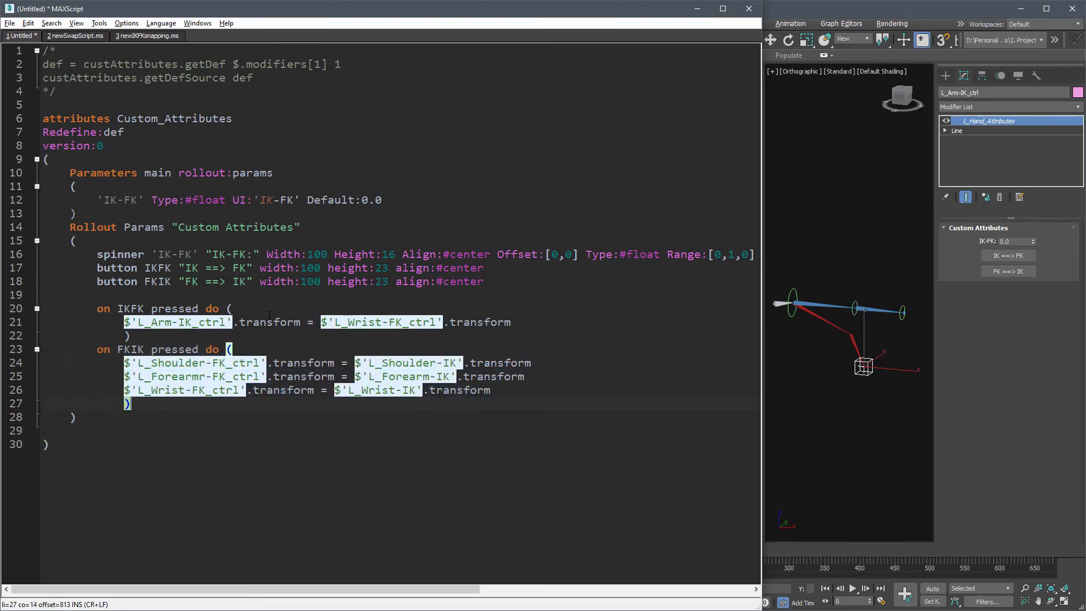
# - Wrap both snap handlers in undo on ( ) blocks and start the swap button additions
pyautogui.write('undo on (')
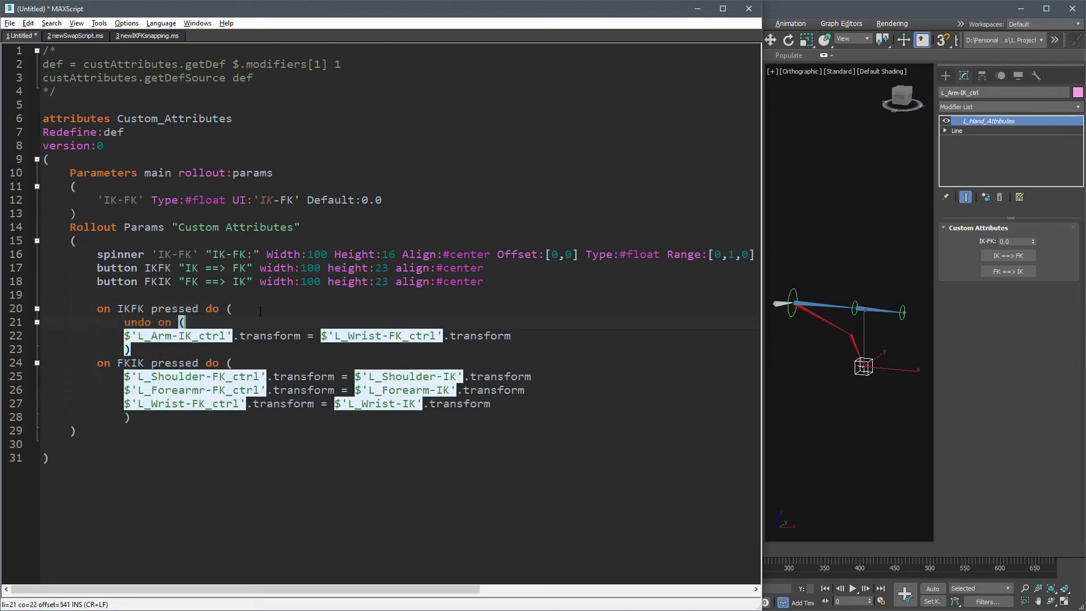
pyautogui.write('undo on (')
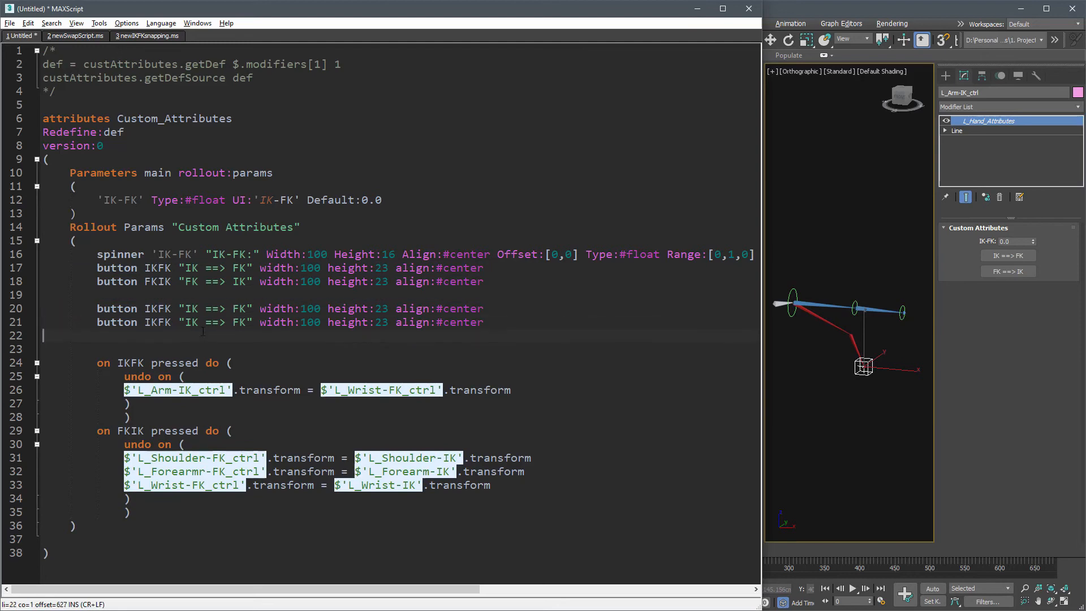
pyautogui.write('swapMe')
pyautogui.write('button fromMe "Copy From Me" width:100 height:23 align:#center')
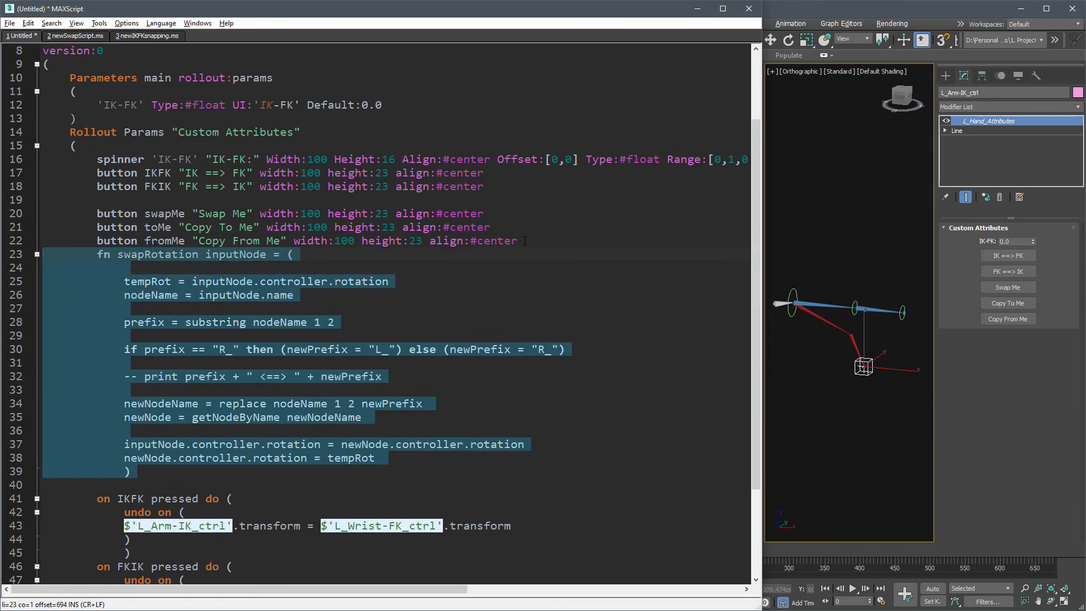
# - Add an on swapMe pressed handler calling swapRotation on $'L_Shoulder-FK_ctrl' within undo, then test Swap Me
pyautogui.doubleClick(204, 390)
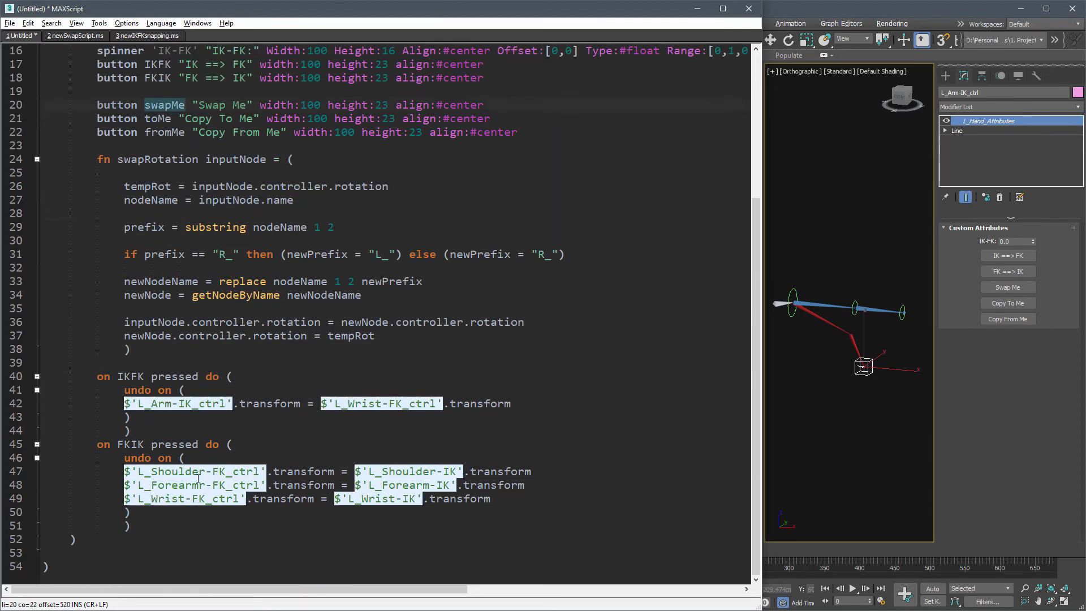
pyautogui.write('on swapMe pressed do')
pyautogui.click(391, 551)
pyautogui.write('(')
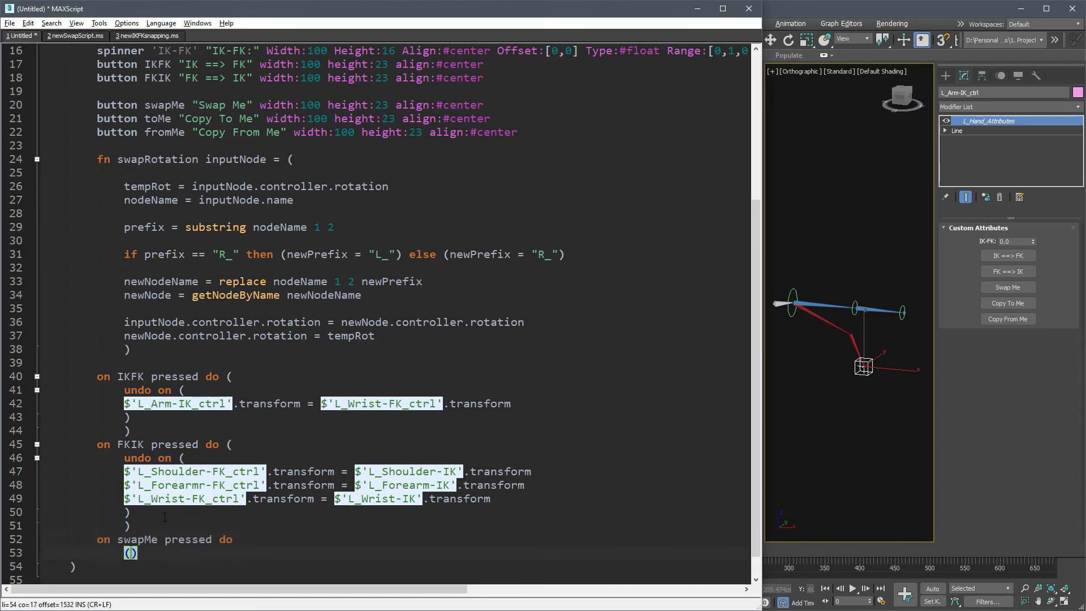
pyautogui.write('undo on (')
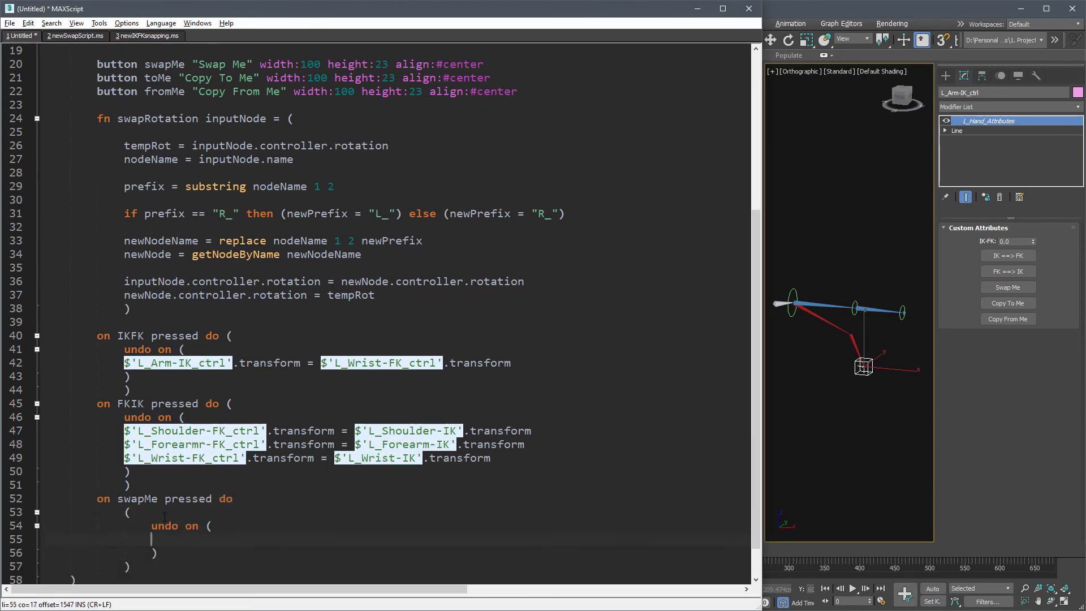
pyautogui.write('swapRotation')
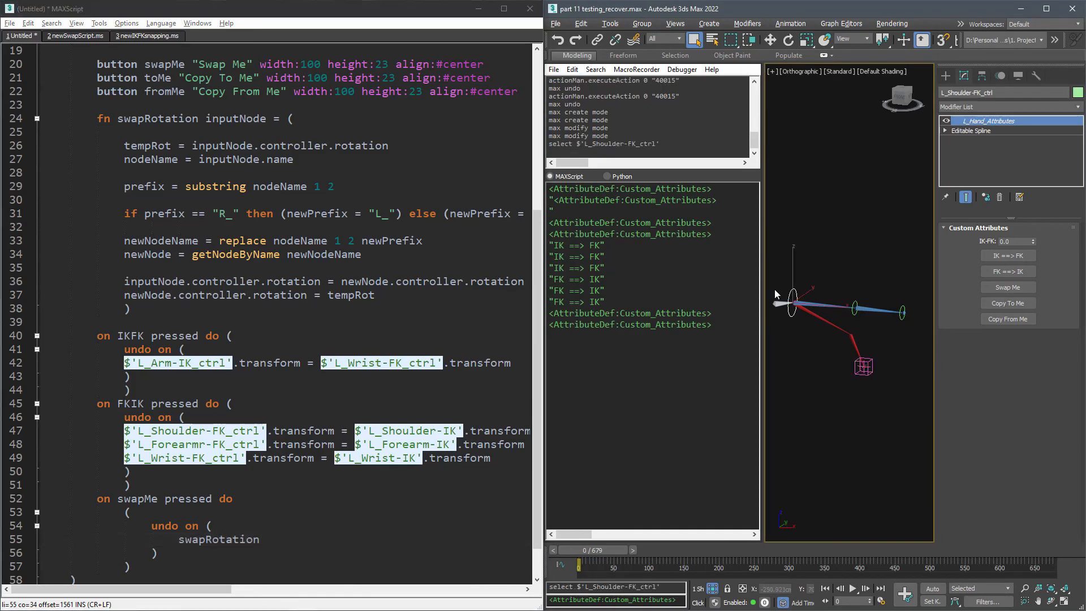
pyautogui.write("$'L_Shoulder-FK_ctrl'")
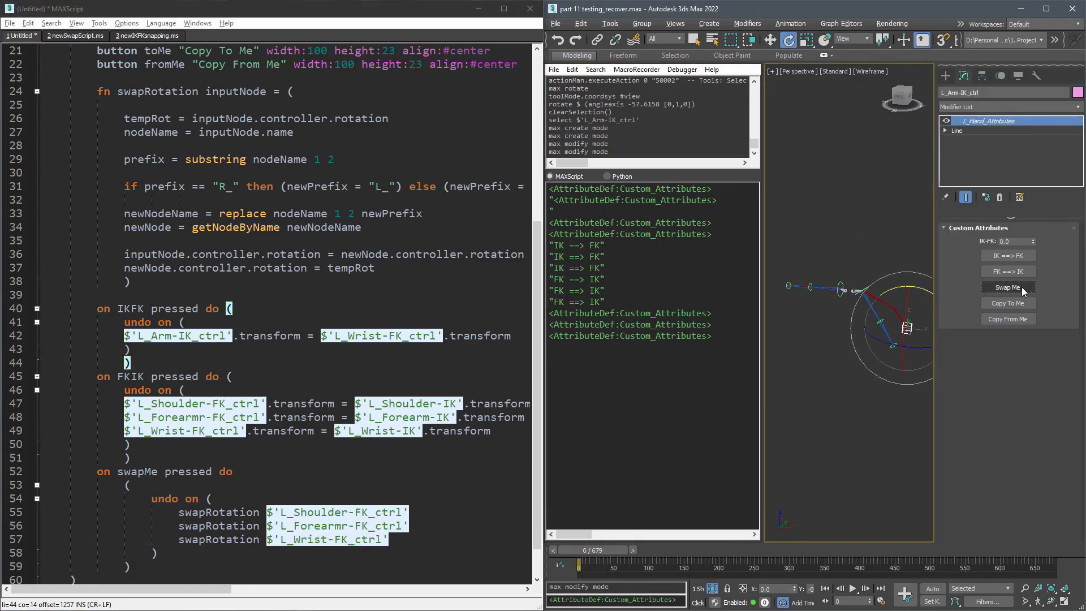
pyautogui.click(1008, 288)
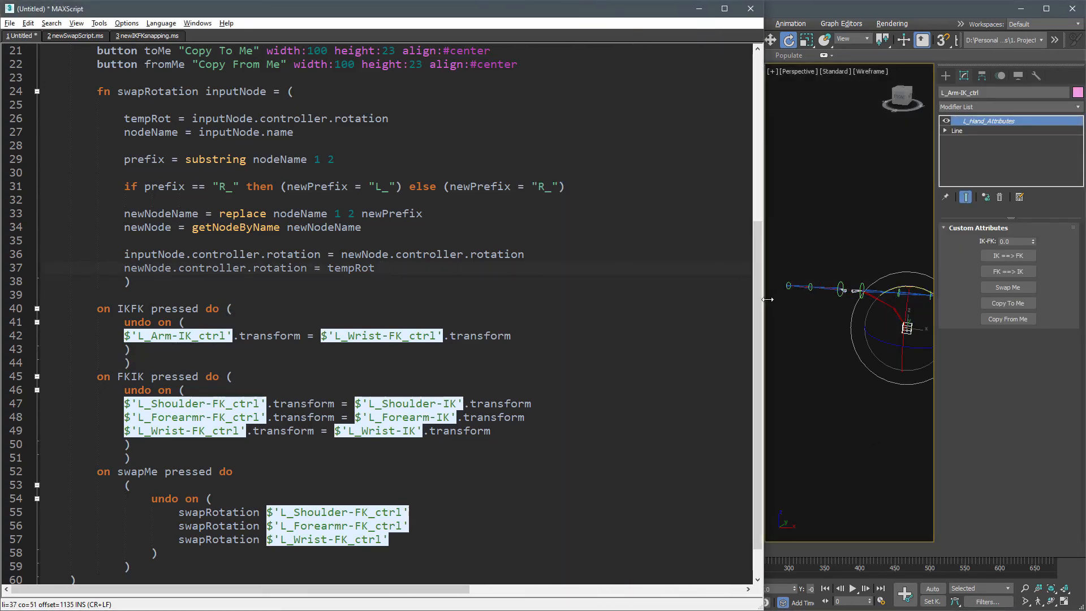
# - Give swapRotation a mode parameter and pass 1 in the existing calls
pyautogui.write('mode')
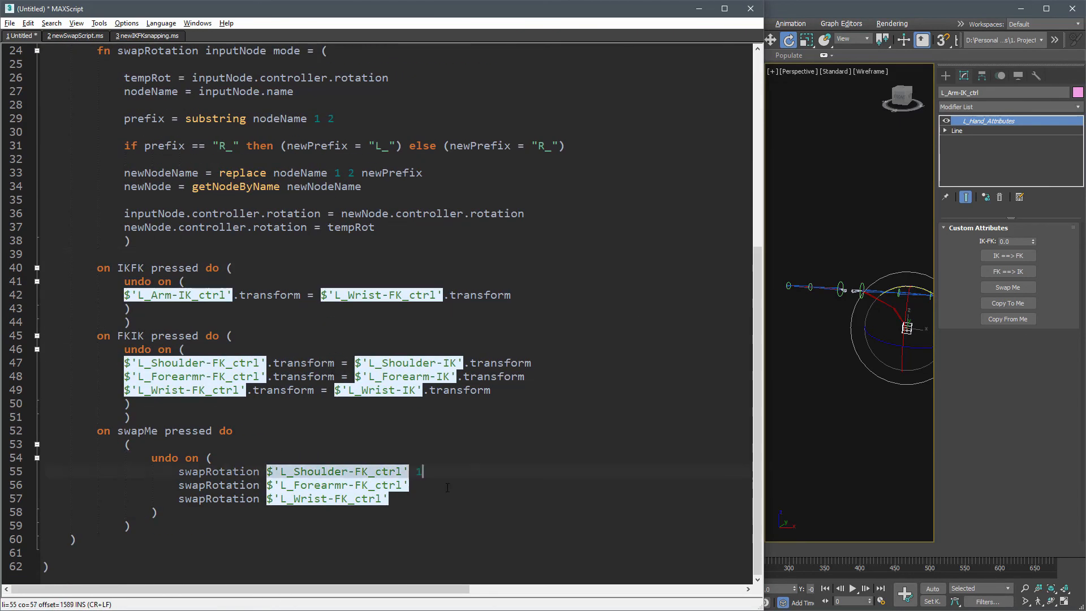
pyautogui.write('1')
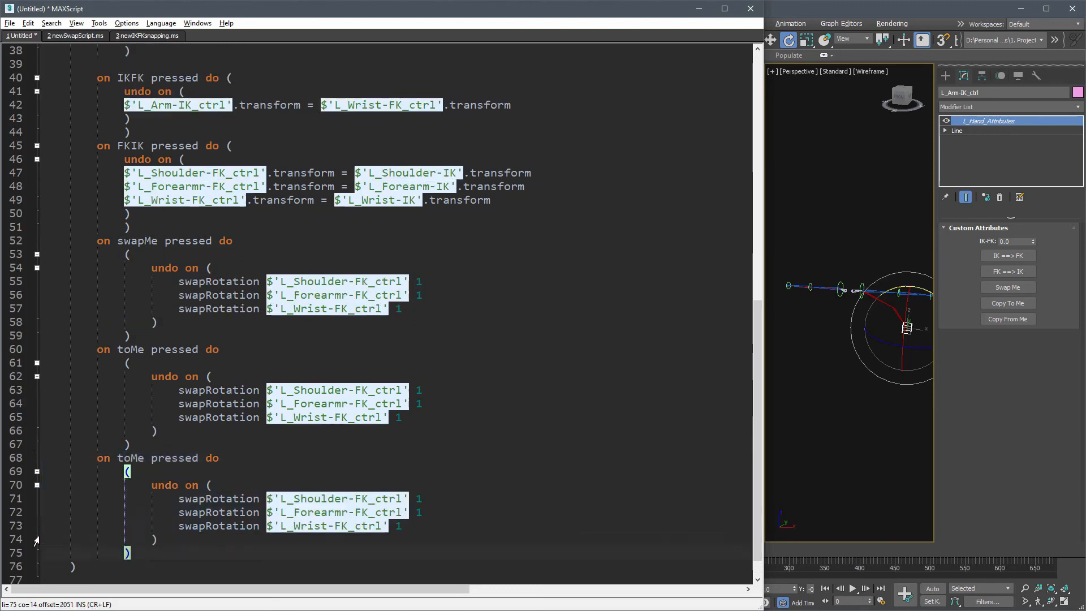
pyautogui.scroll(-3)
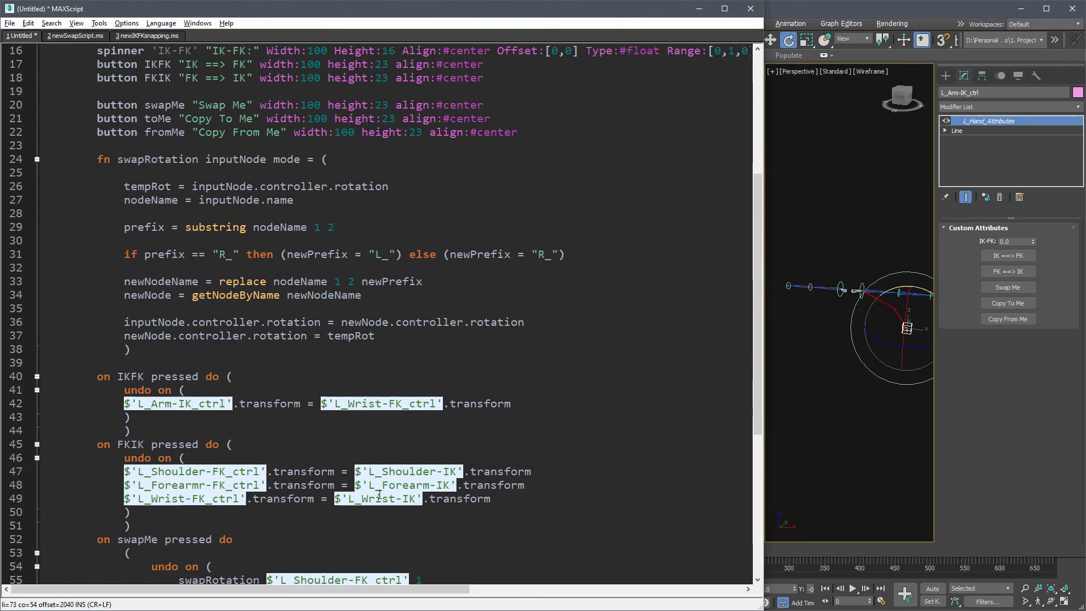
# - Add a case mode of block: case 1 swaps rotations, case 2 copies newNode rotation onto inputNode
pyautogui.write('case mode of (')
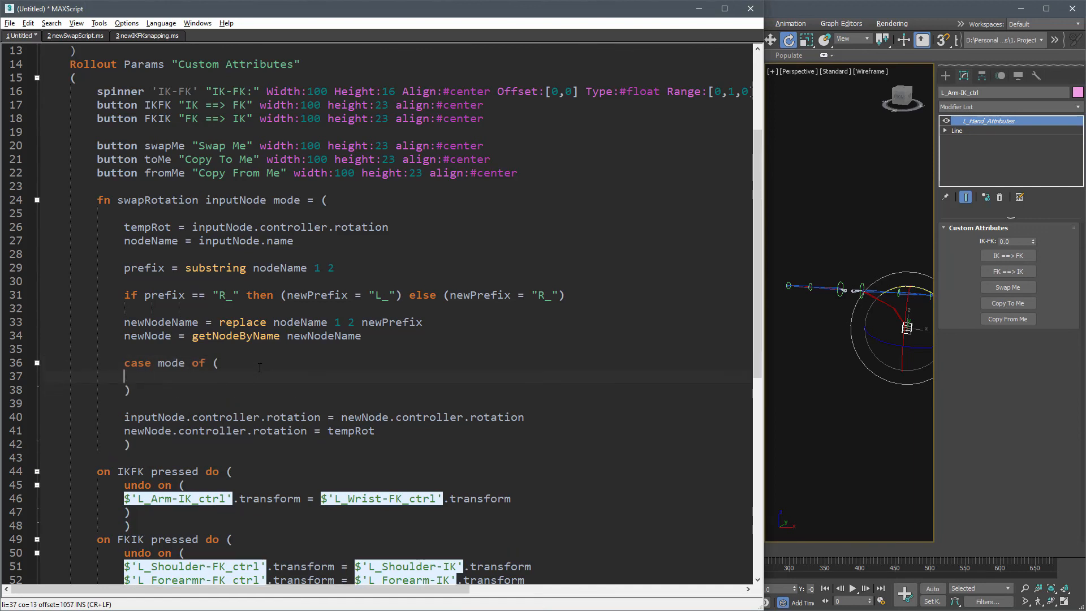
pyautogui.write('1: ()')
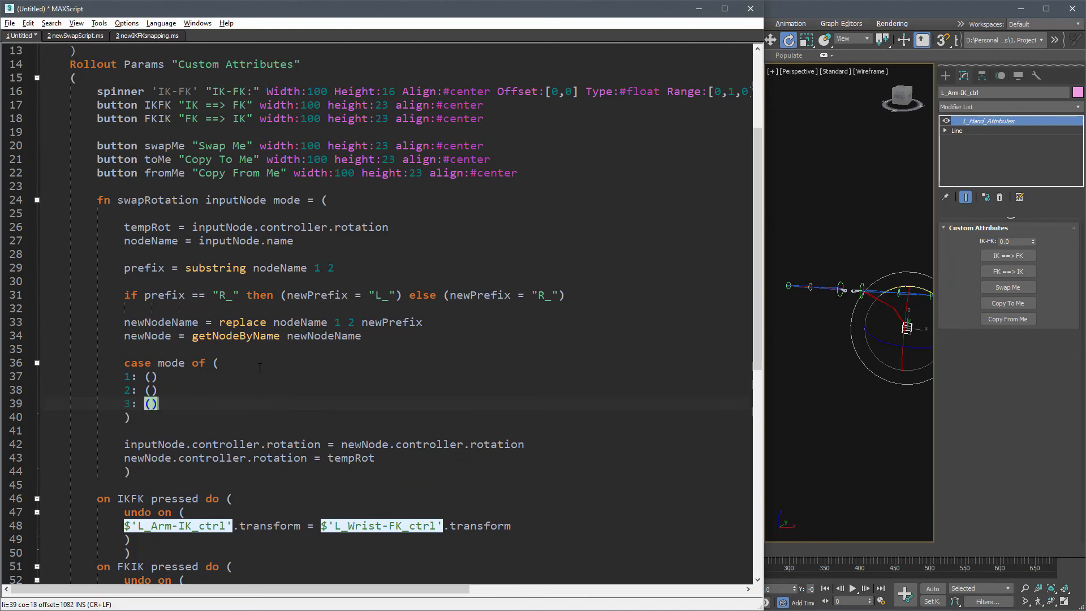
pyautogui.moveTo(123, 444); pyautogui.dragTo(374, 458)
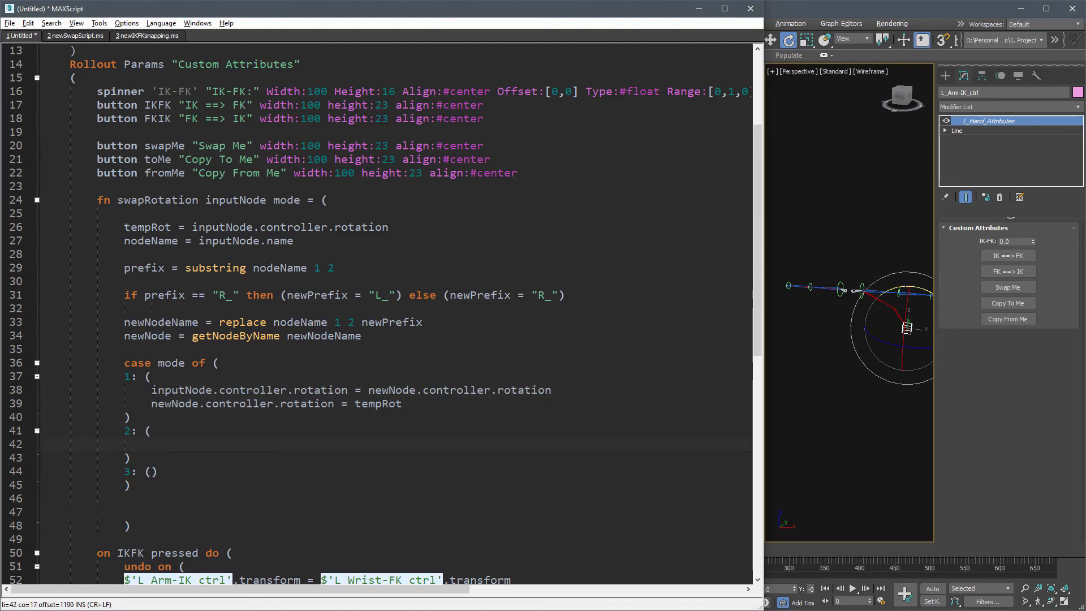
pyautogui.write('inputNode.controller.rotation = newNode.controller.rotation')
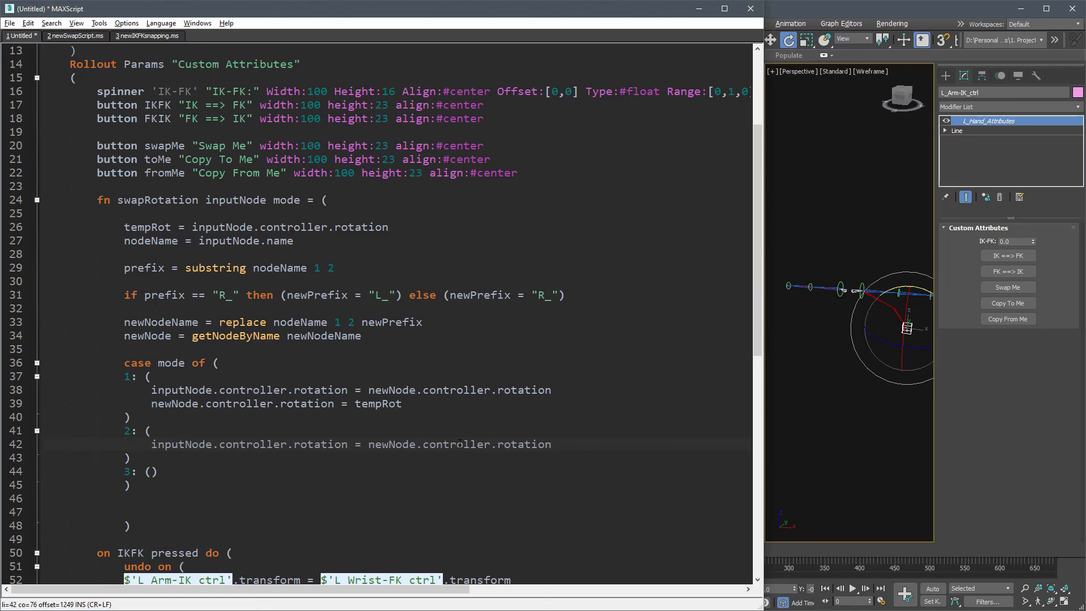